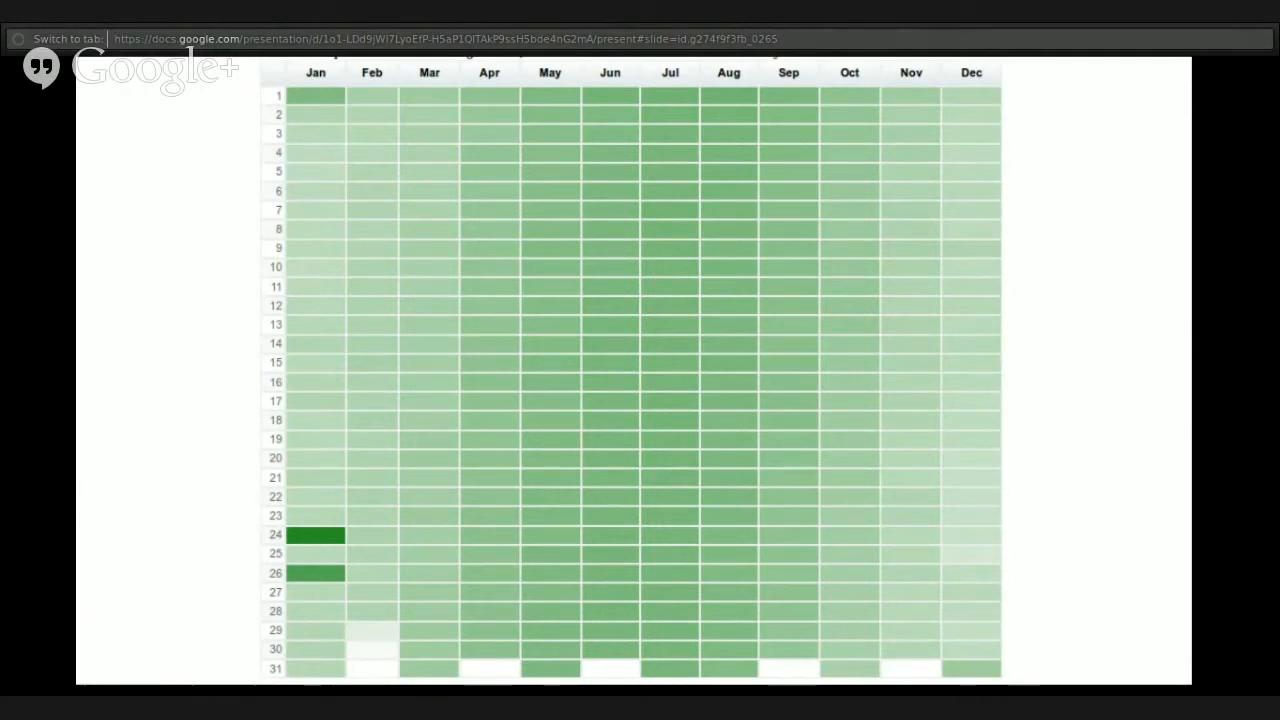
Step: Advance from the monthly calendar heat map to the conditional colour-scale slide
{"action": "key", "text": "F11"}
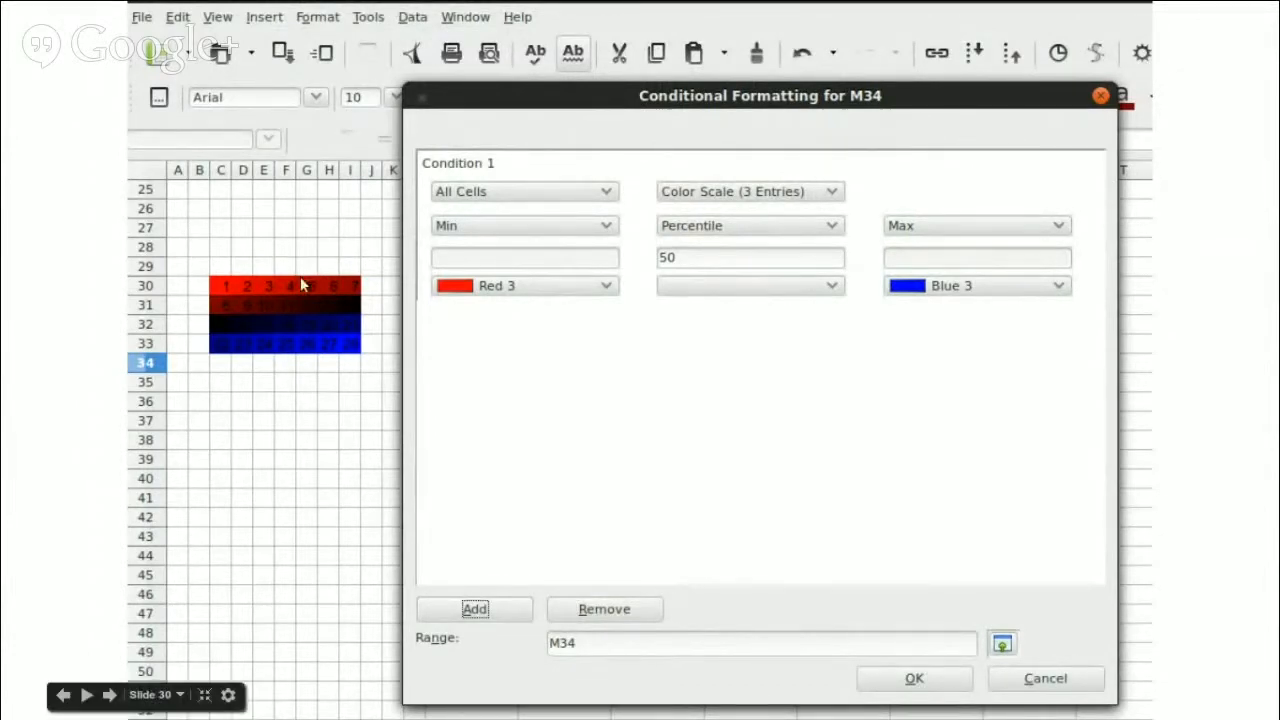
{"action": "mouse_move", "coordinate": [252, 326]}
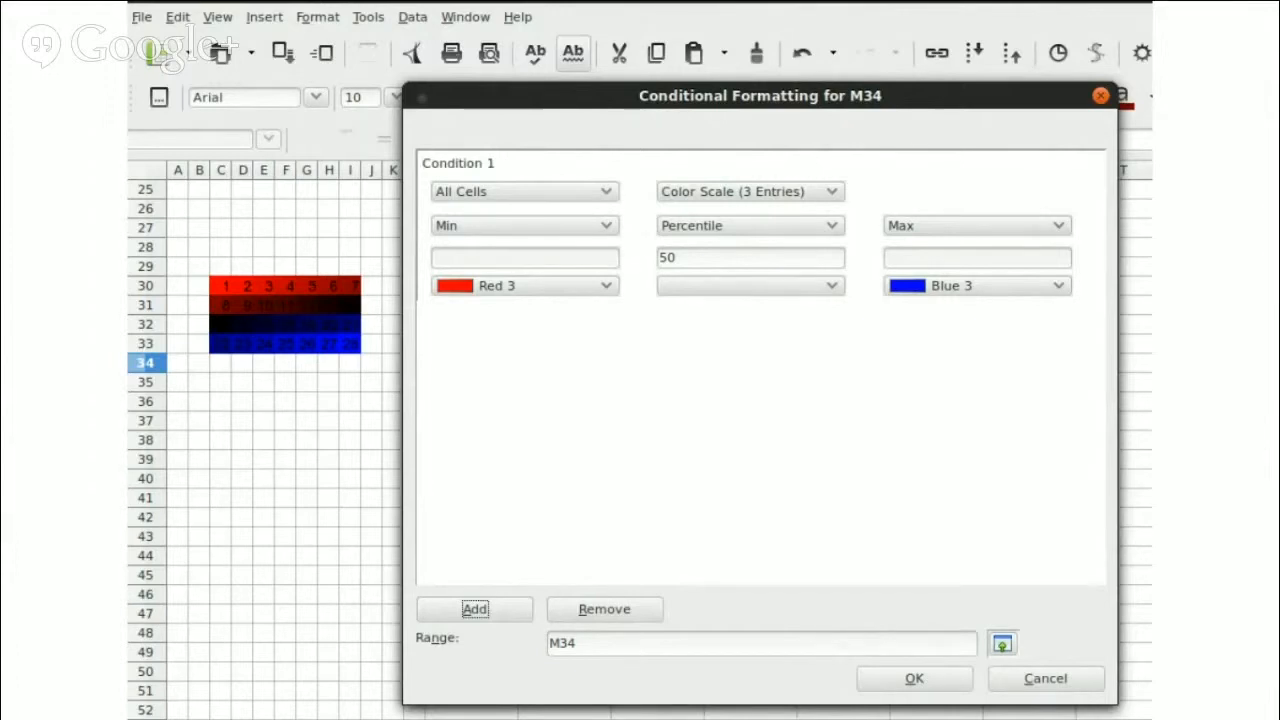
{"action": "mouse_move", "coordinate": [222, 294]}
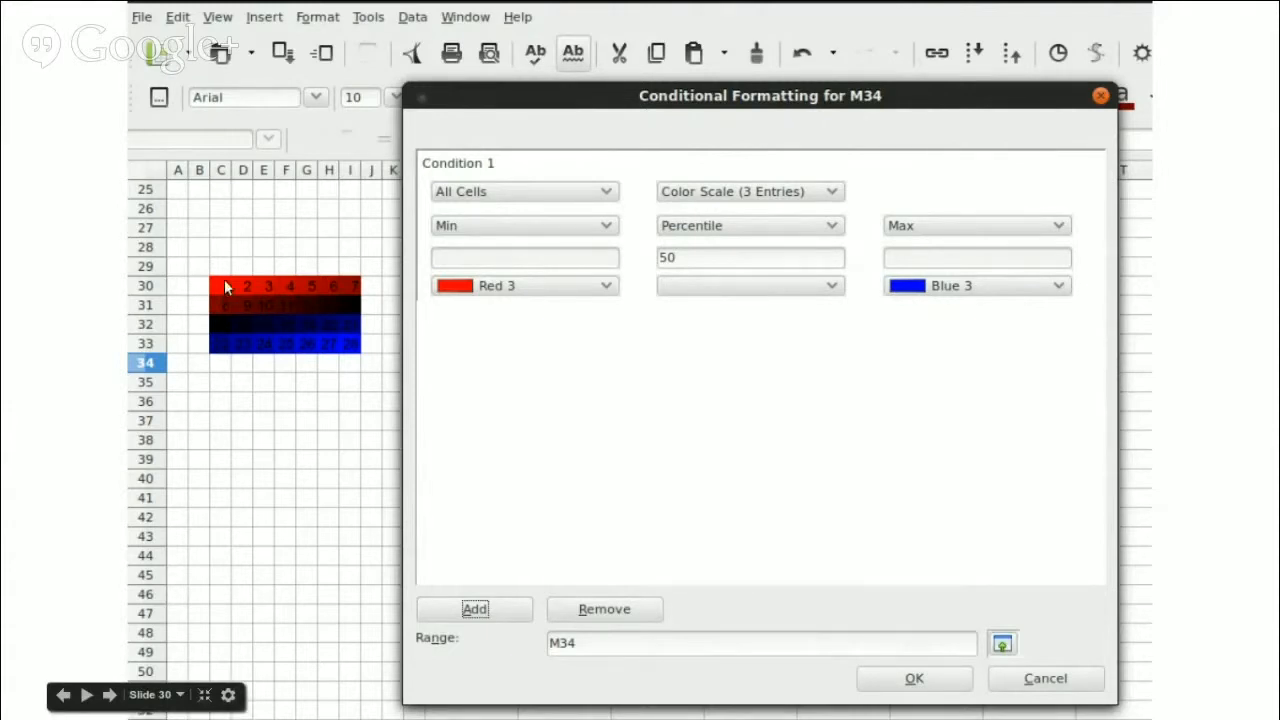
{"action": "mouse_move", "coordinate": [218, 292]}
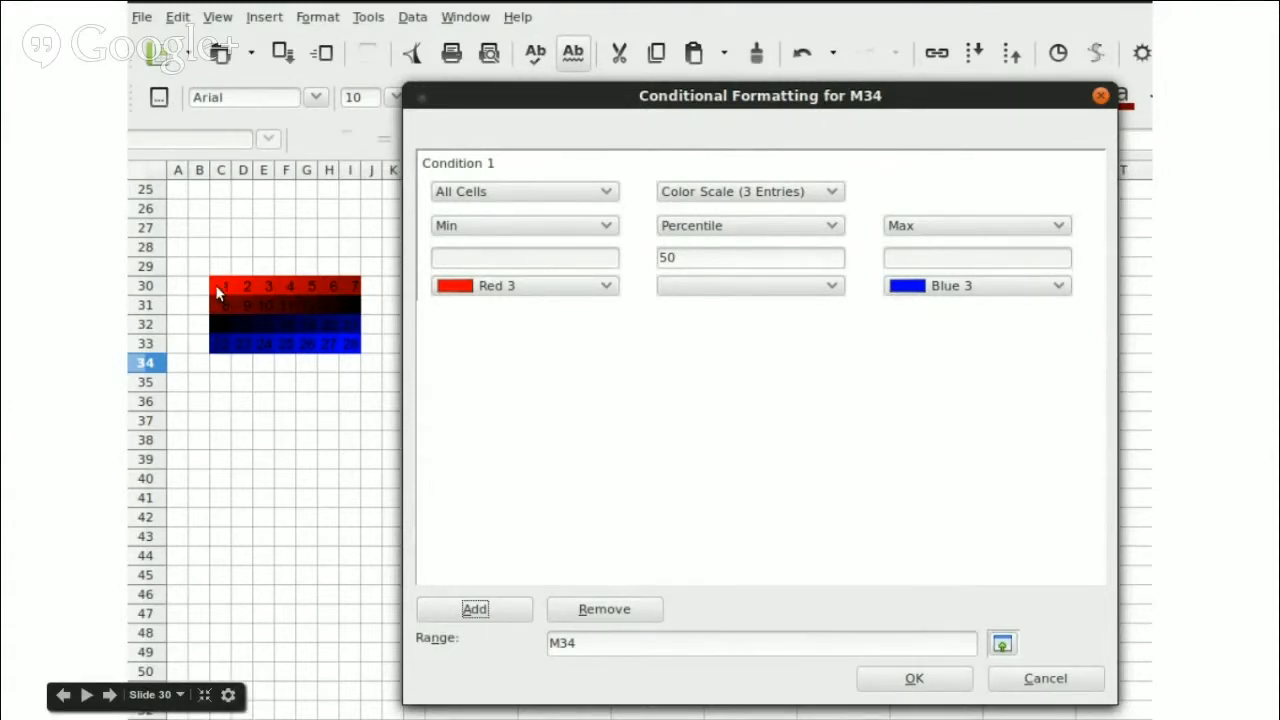
{"action": "mouse_move", "coordinate": [352, 356]}
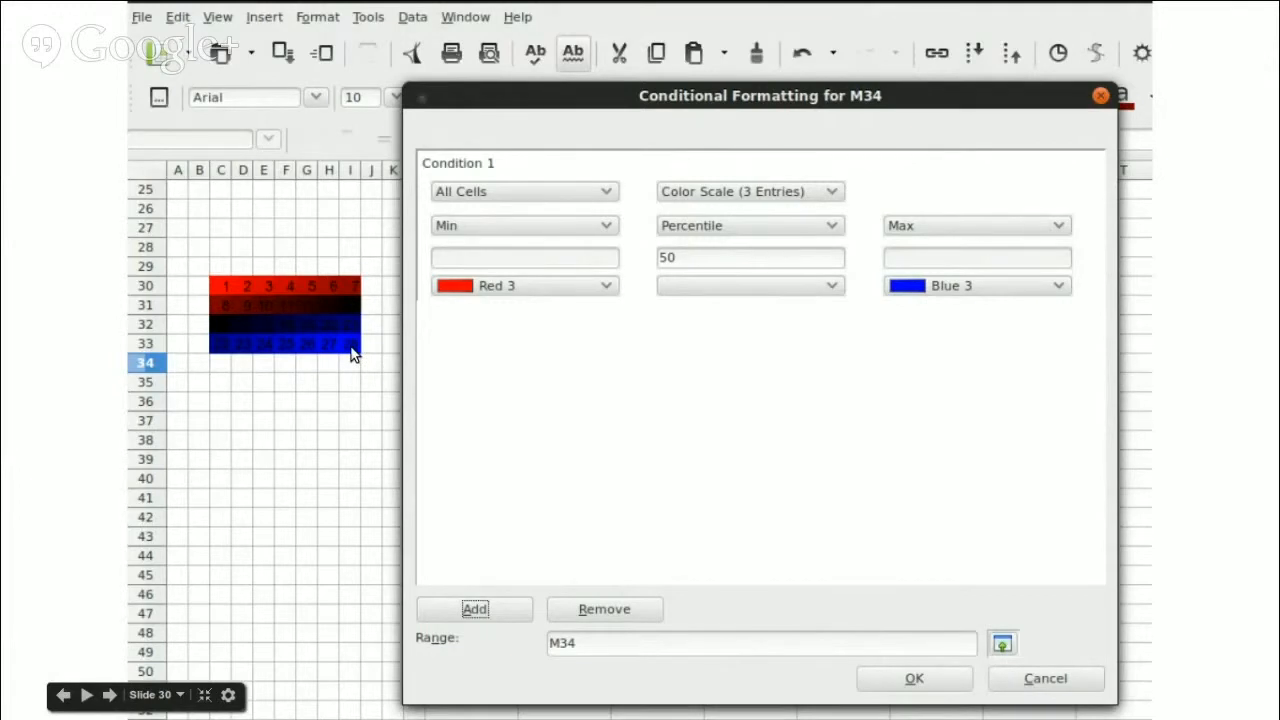
{"action": "mouse_move", "coordinate": [350, 360]}
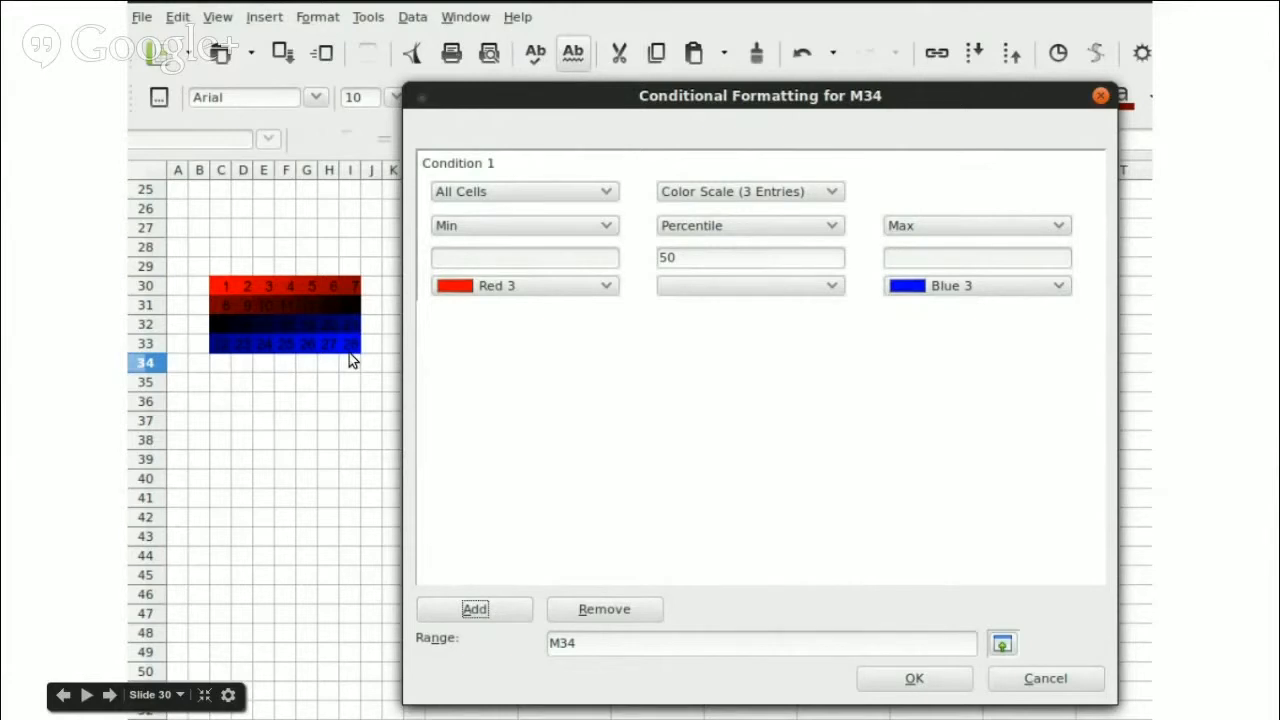
{"action": "mouse_move", "coordinate": [218, 296]}
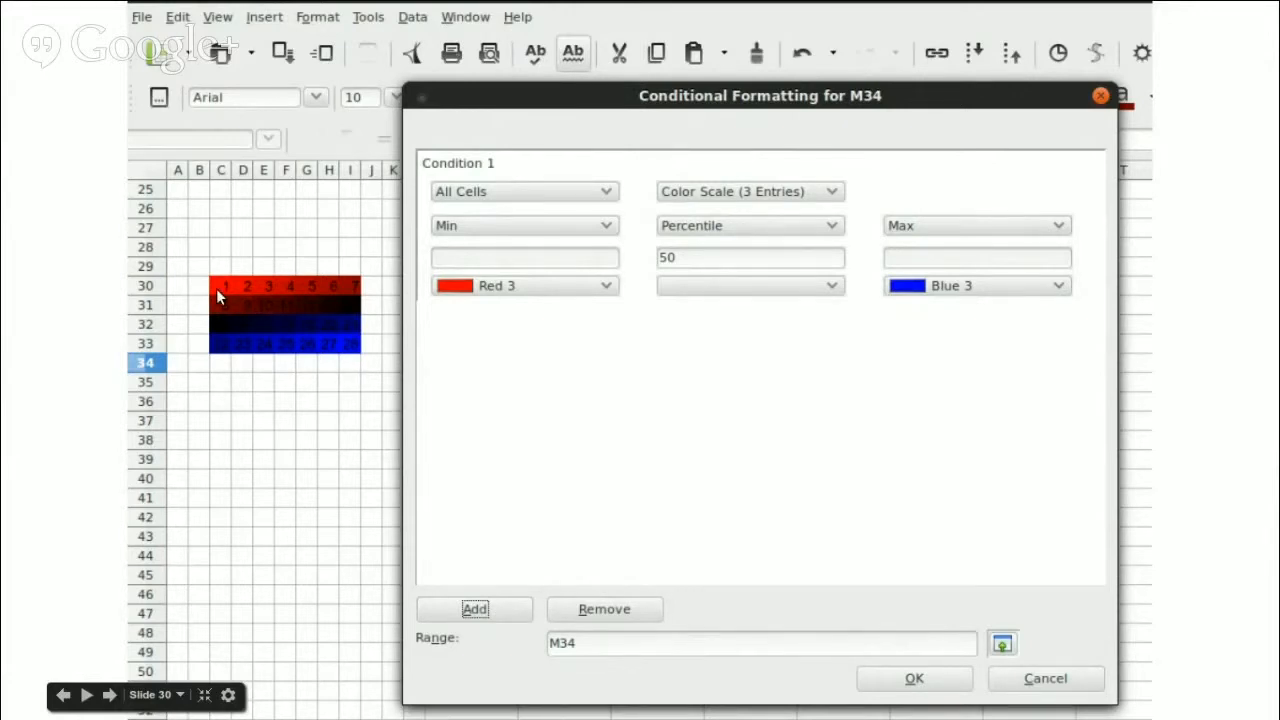
{"action": "mouse_move", "coordinate": [350, 356]}
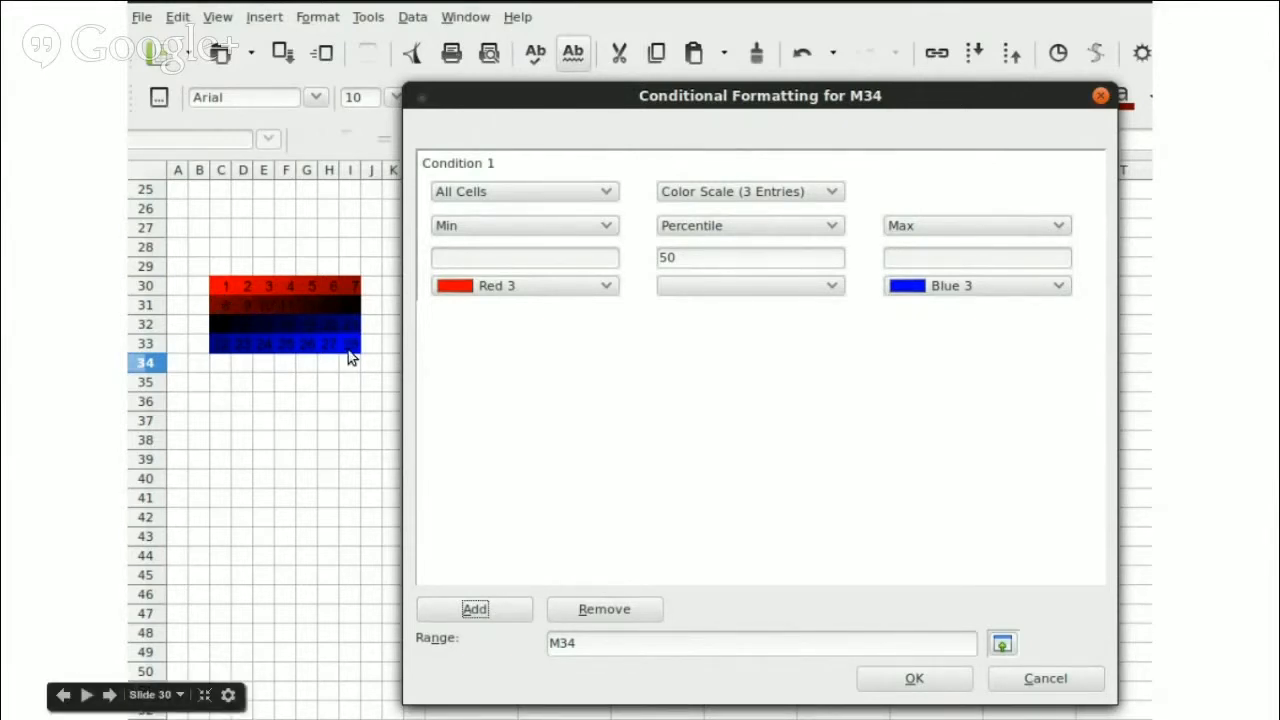
{"action": "mouse_move", "coordinate": [230, 298]}
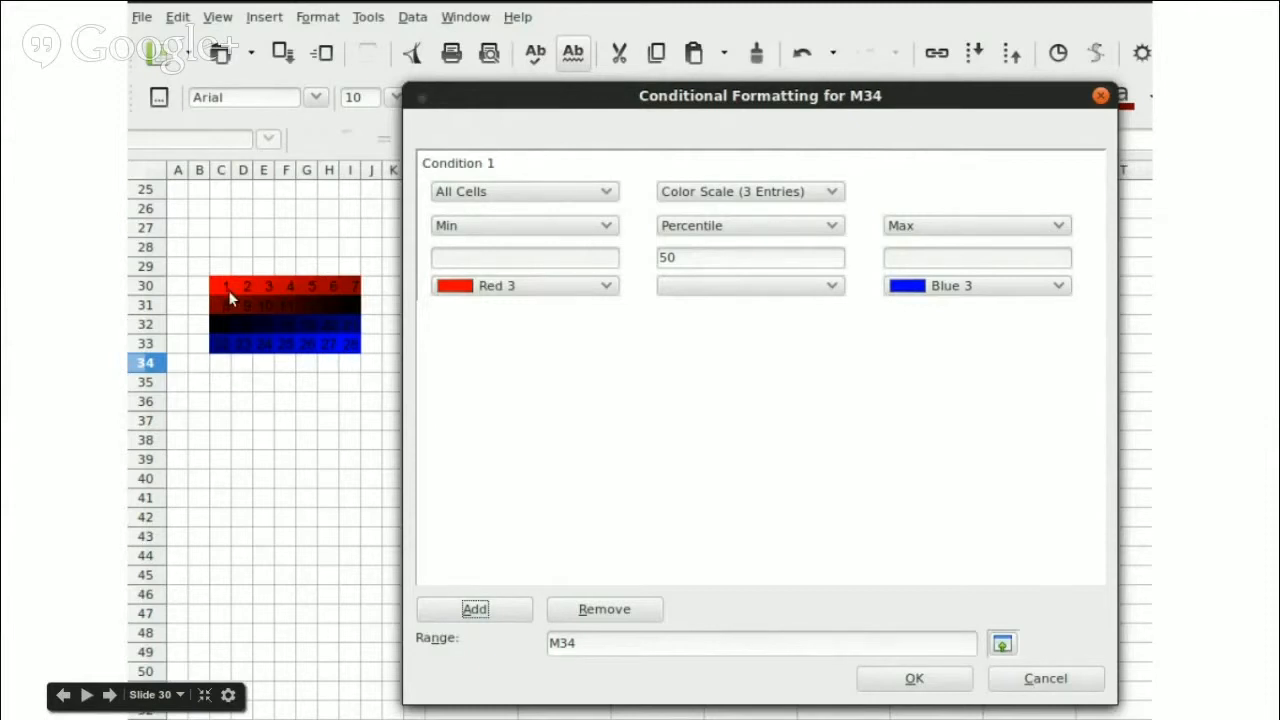
{"action": "mouse_move", "coordinate": [504, 304]}
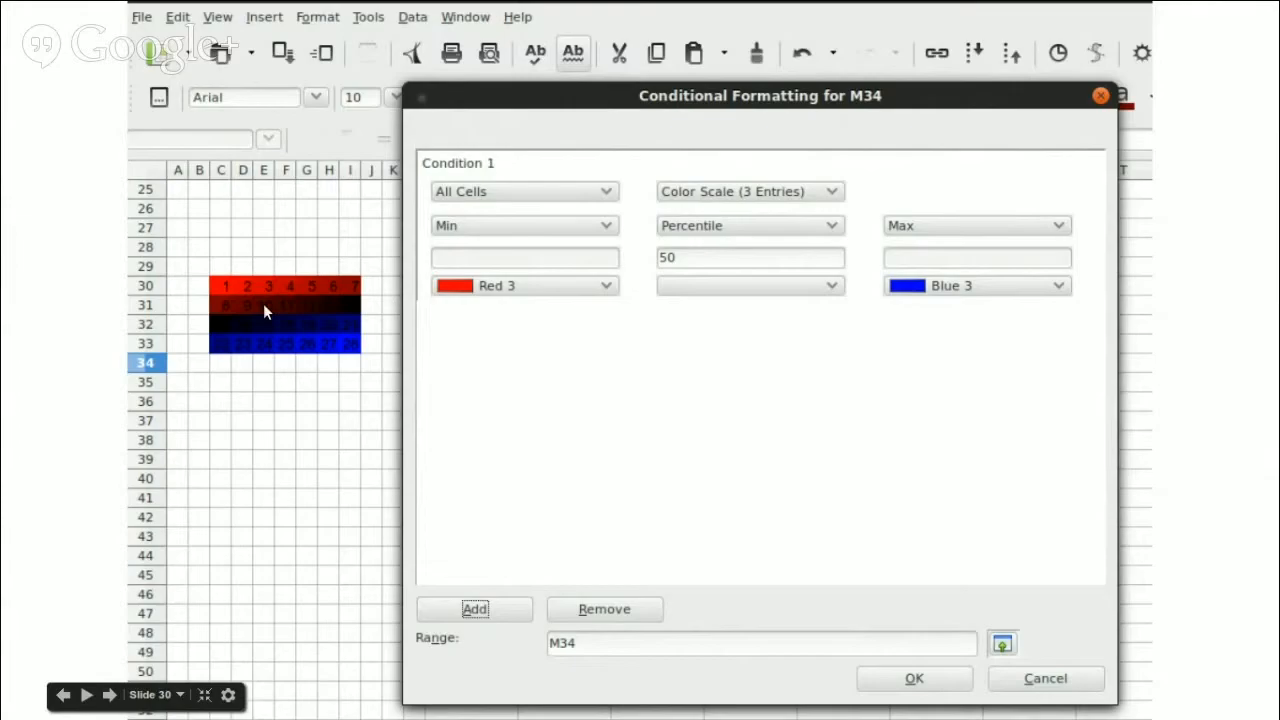
{"action": "mouse_move", "coordinate": [352, 290]}
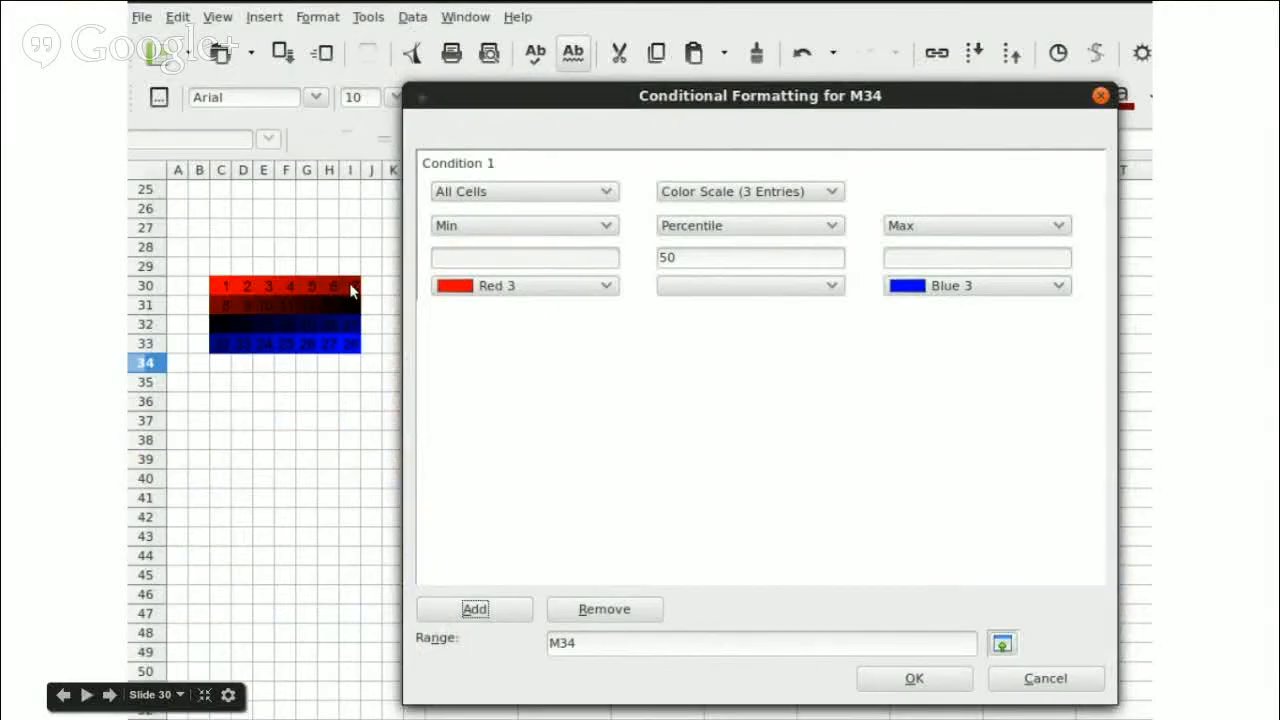
{"action": "mouse_move", "coordinate": [258, 328]}
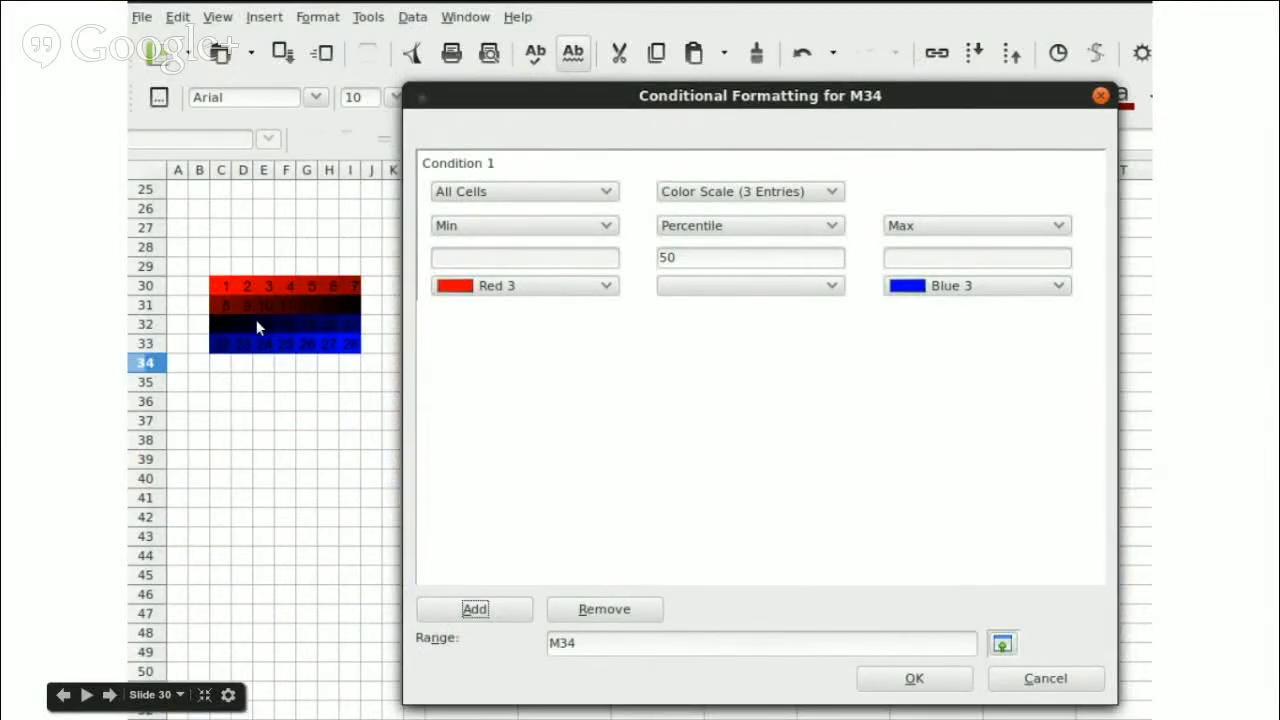
{"action": "mouse_move", "coordinate": [348, 356]}
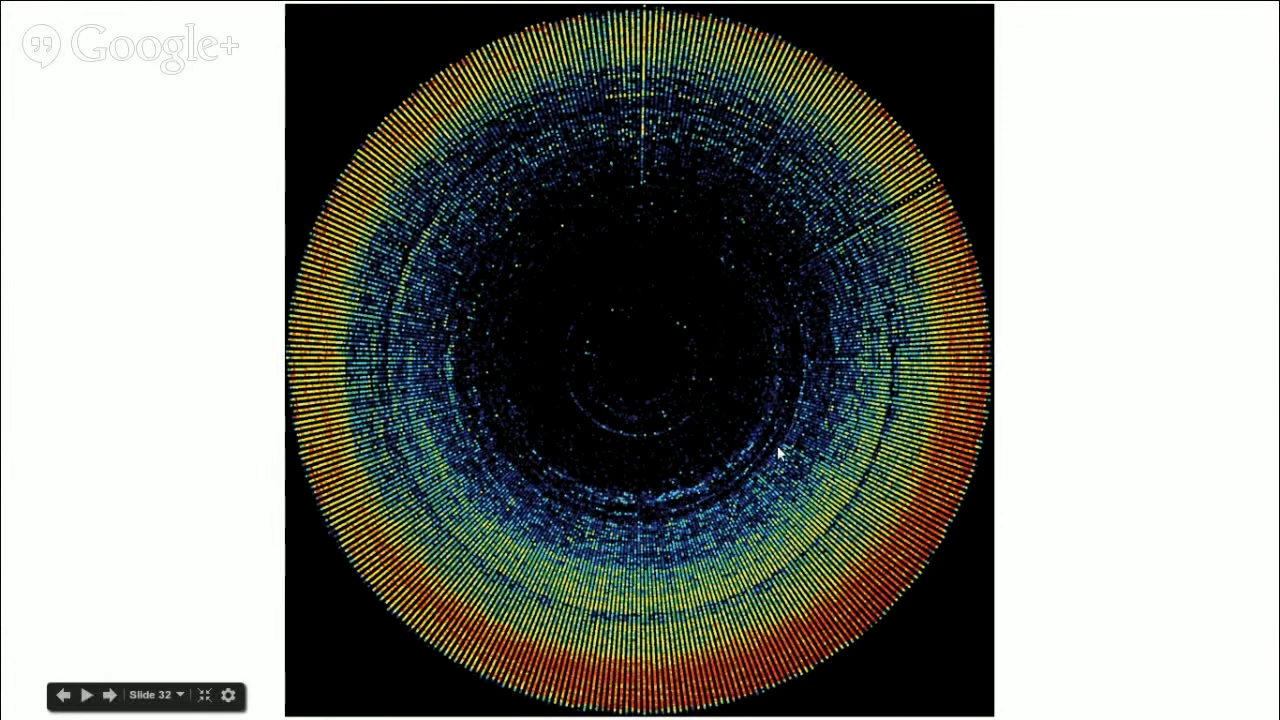
{"action": "mouse_move", "coordinate": [788, 648]}
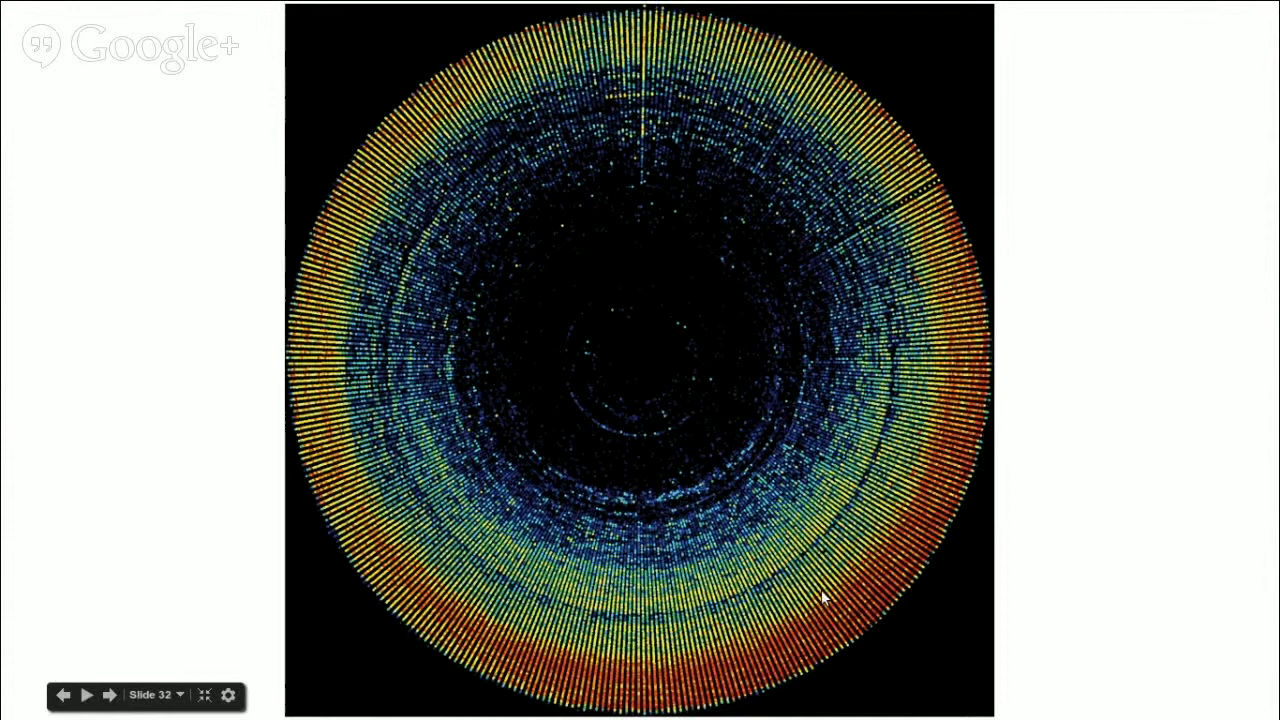
{"action": "mouse_move", "coordinate": [540, 452]}
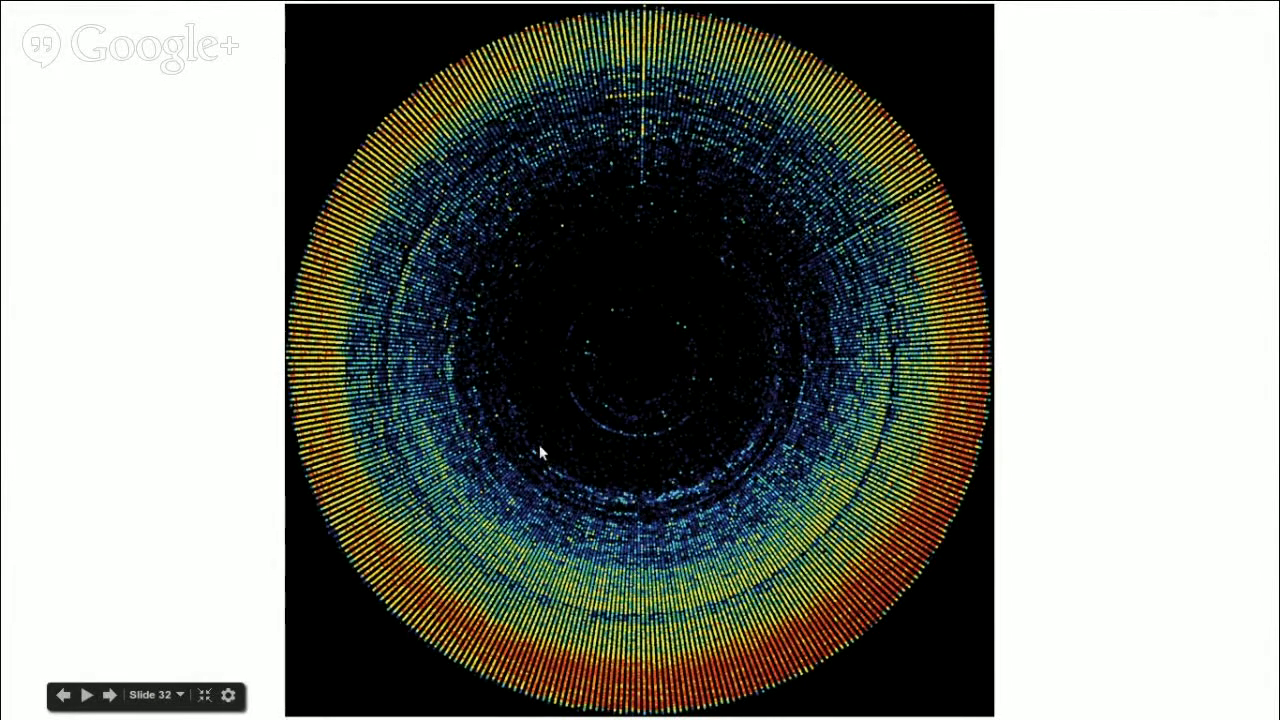
{"action": "mouse_move", "coordinate": [518, 390]}
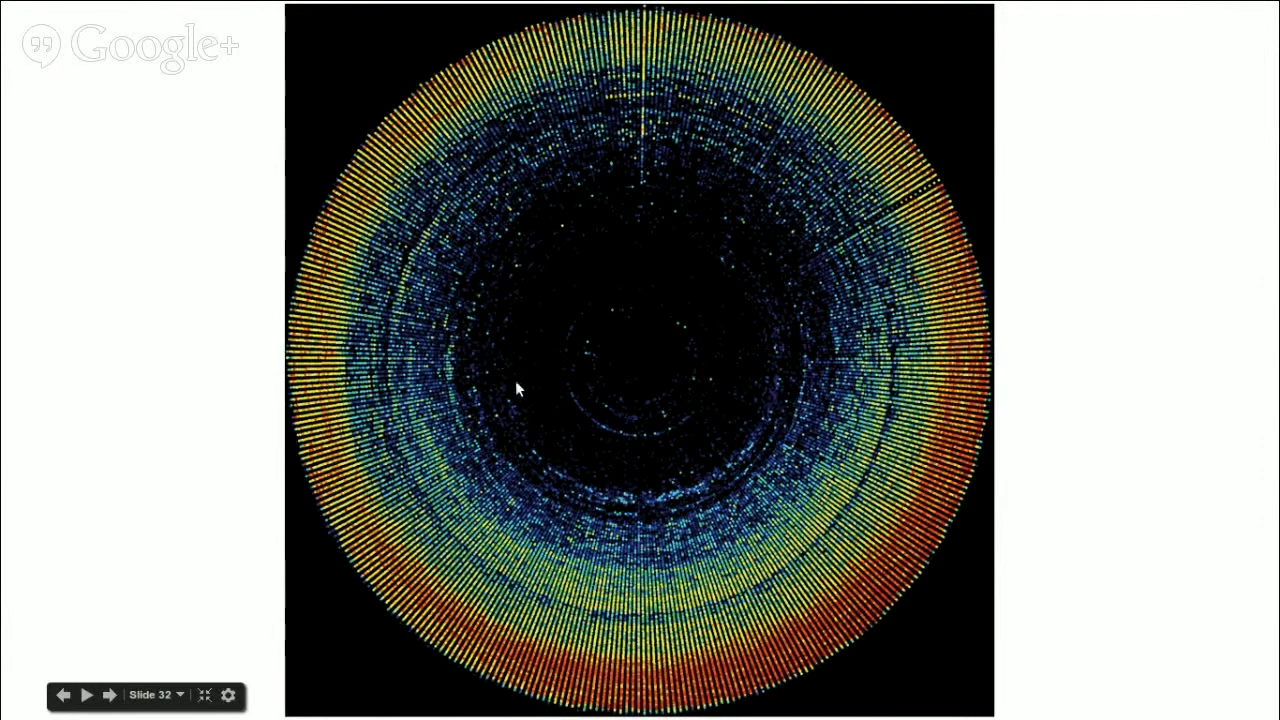
{"action": "mouse_move", "coordinate": [524, 322]}
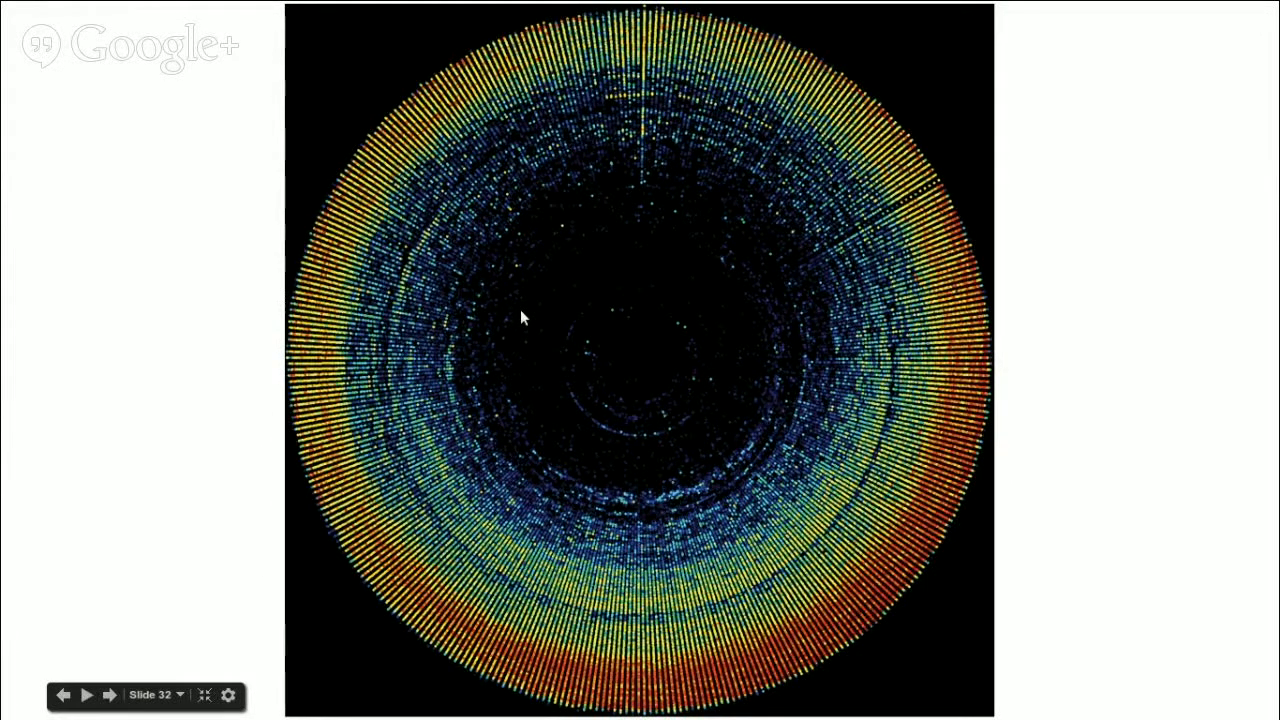
Step: Advance to the radial heat map annotated with three outlined regions and an arrow
{"action": "left_click", "coordinate": [108, 696]}
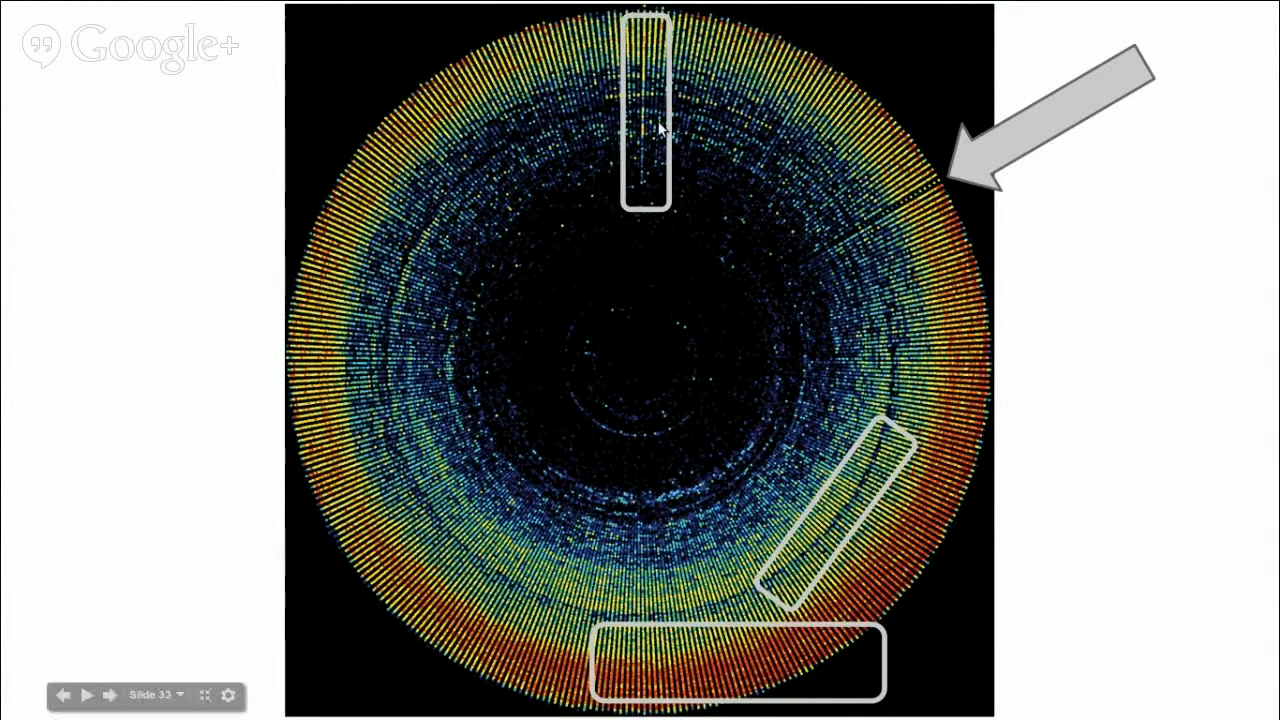
{"action": "mouse_move", "coordinate": [644, 110]}
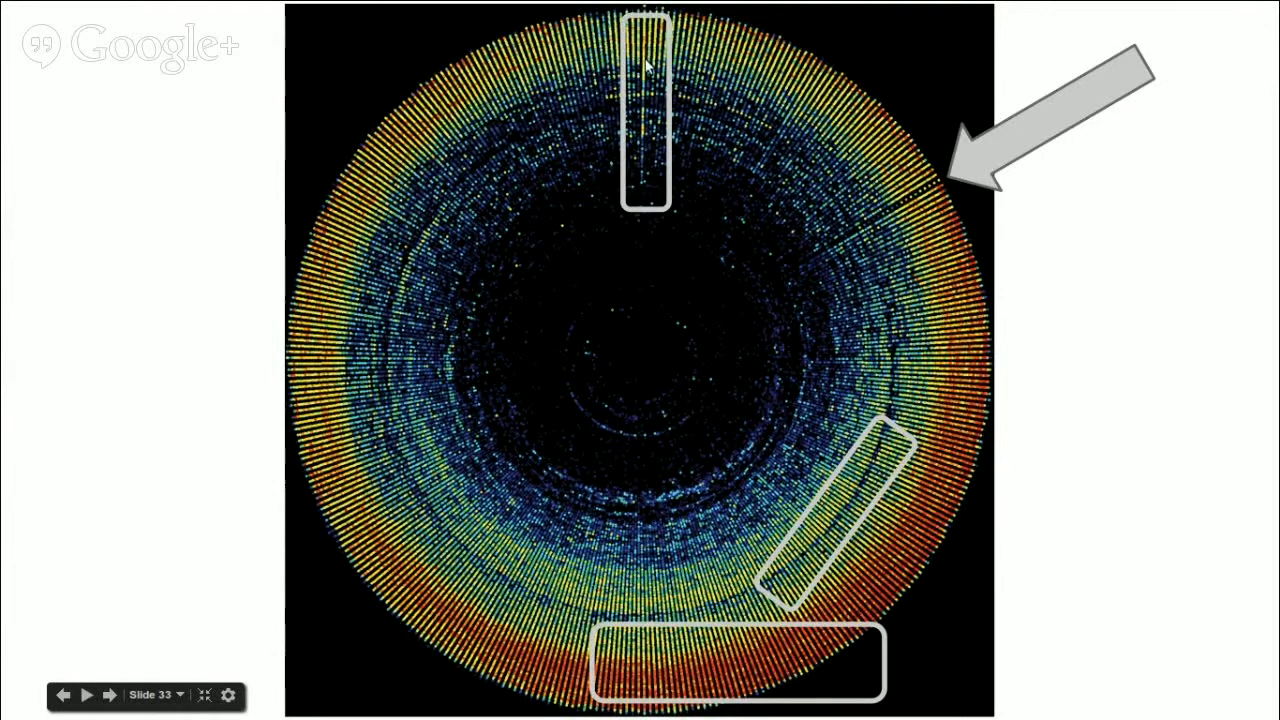
{"action": "mouse_move", "coordinate": [644, 144]}
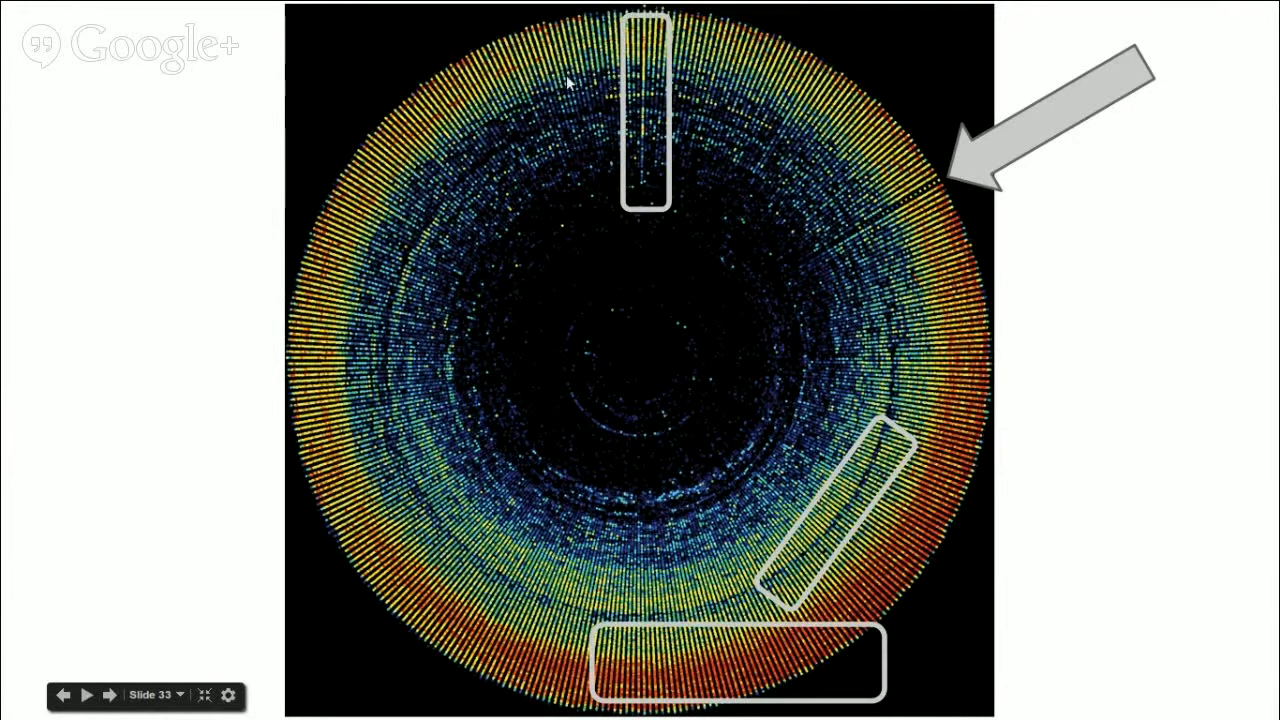
{"action": "mouse_move", "coordinate": [416, 196]}
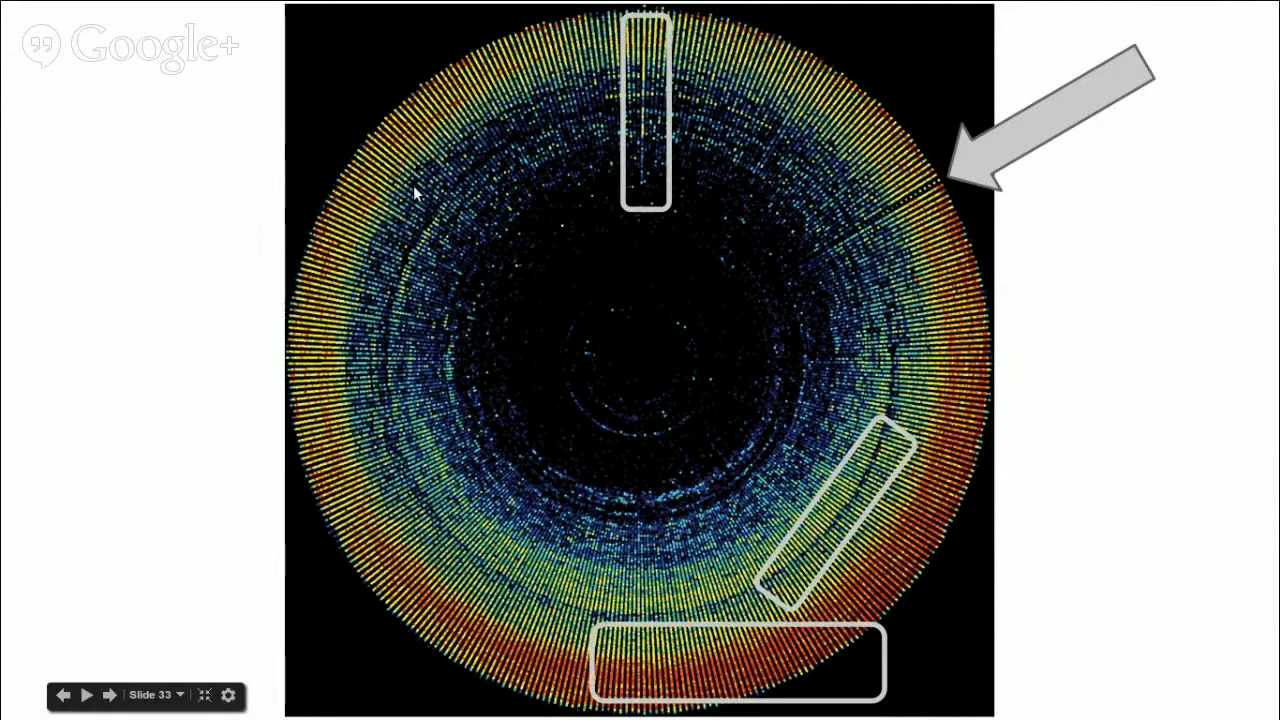
{"action": "mouse_move", "coordinate": [610, 330]}
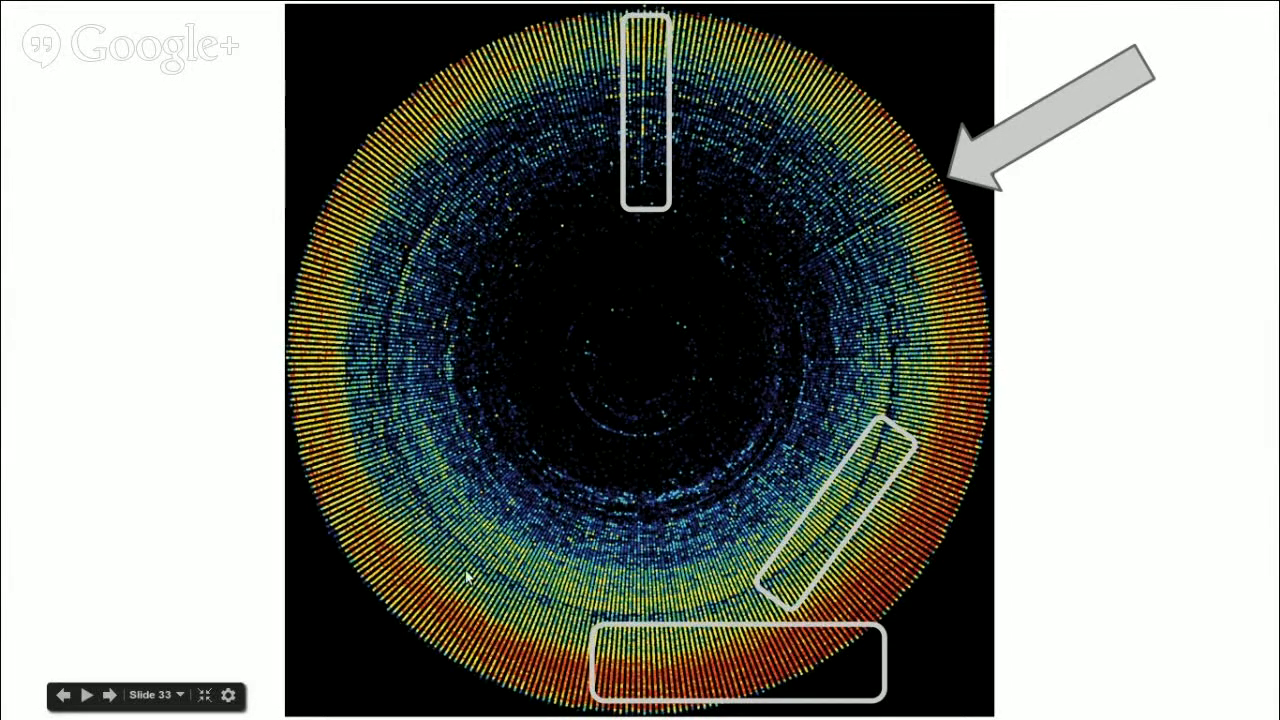
{"action": "mouse_move", "coordinate": [830, 536]}
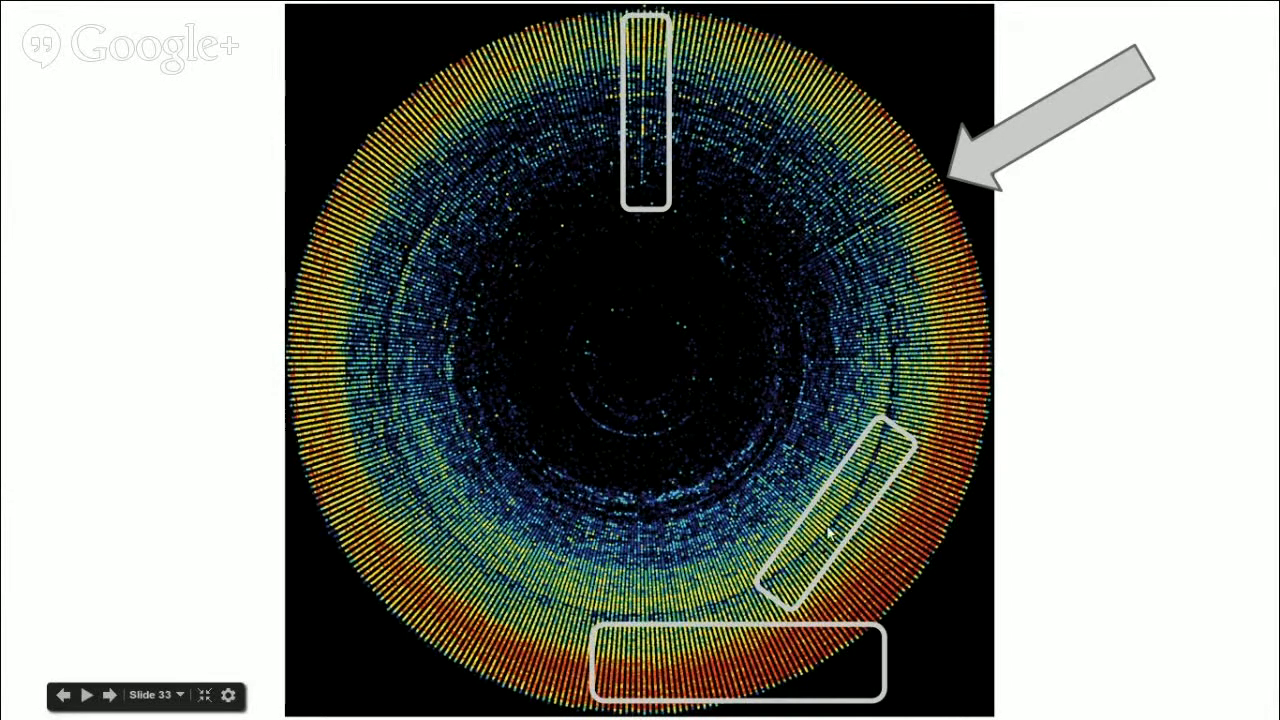
{"action": "mouse_move", "coordinate": [898, 374]}
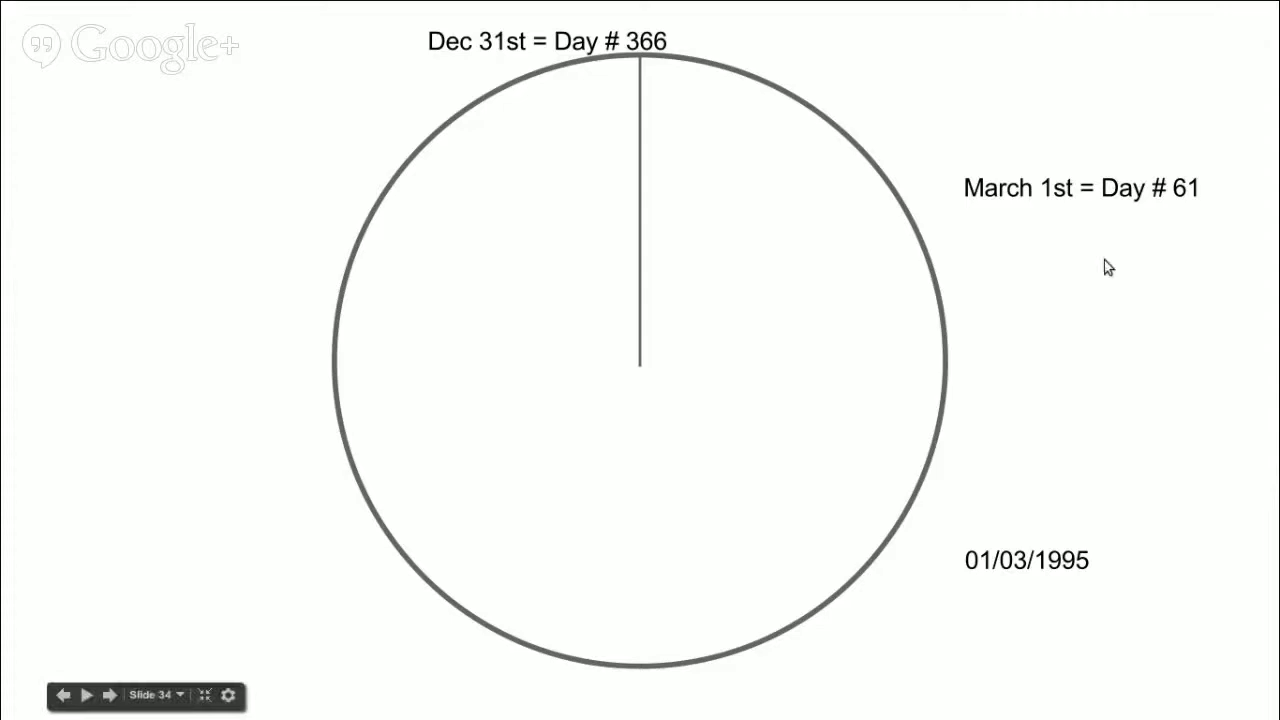
{"action": "mouse_move", "coordinate": [1180, 236]}
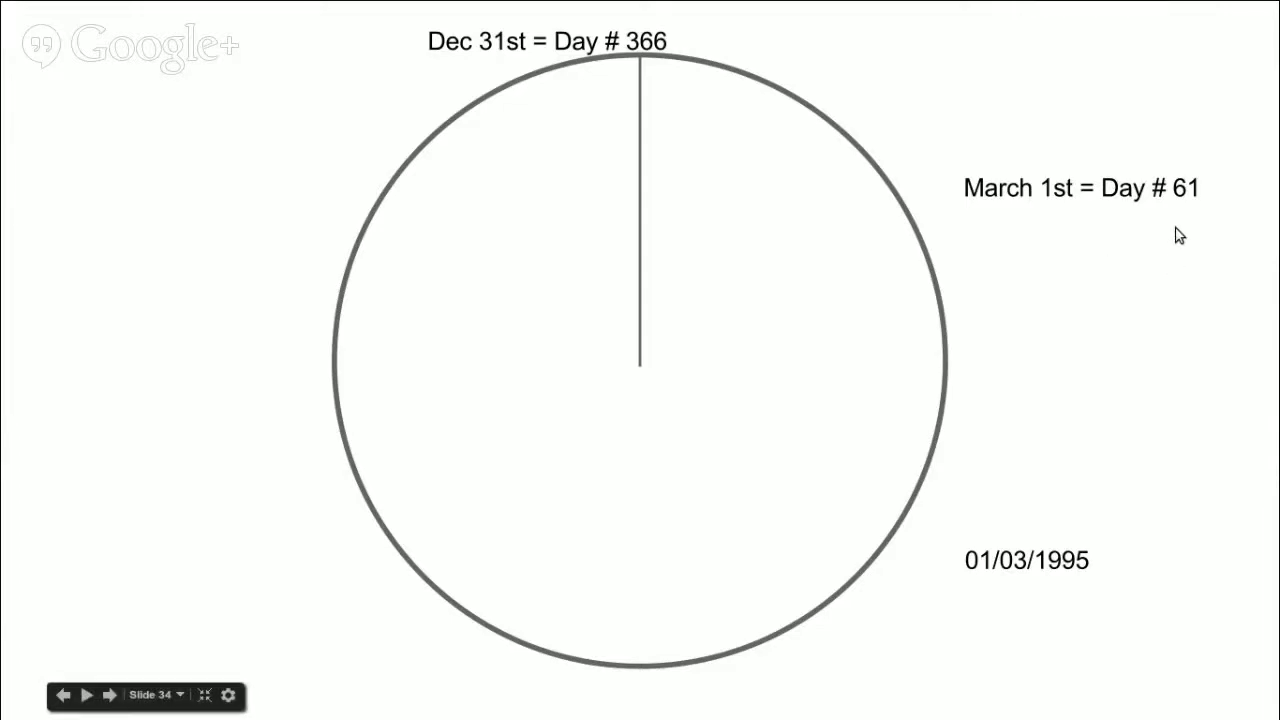
{"action": "mouse_move", "coordinate": [1130, 248]}
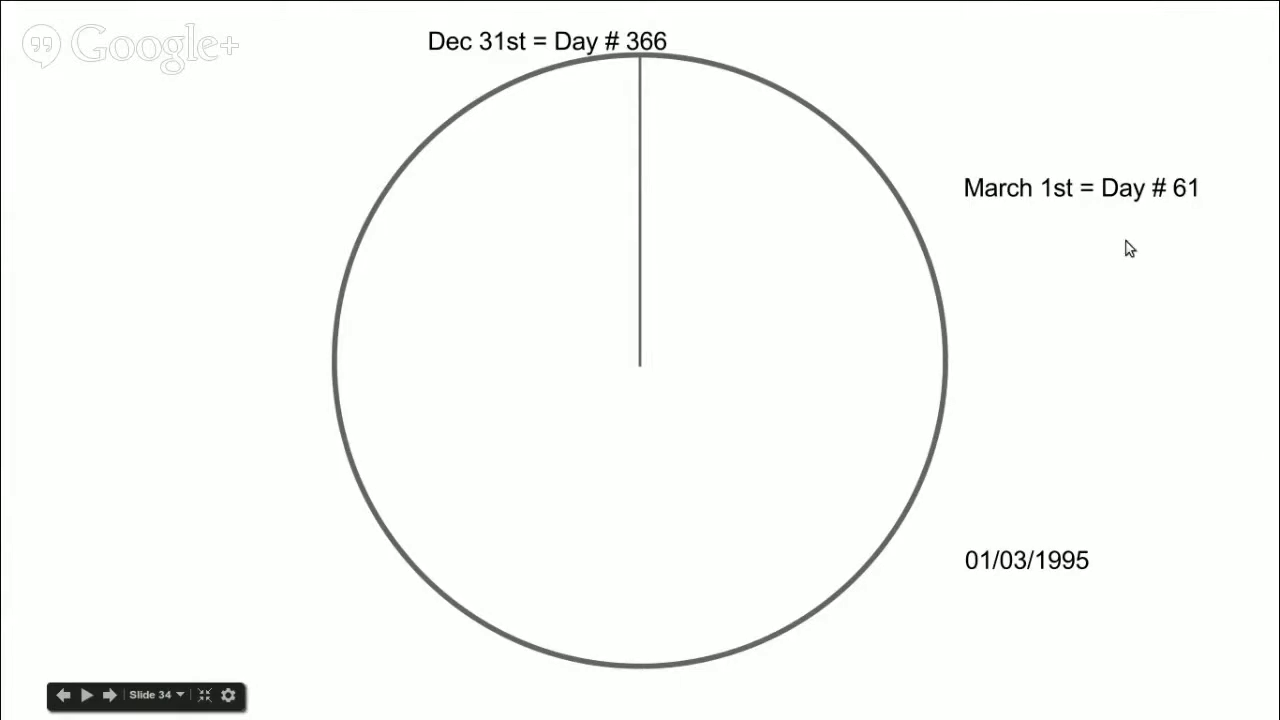
{"action": "mouse_move", "coordinate": [448, 8]}
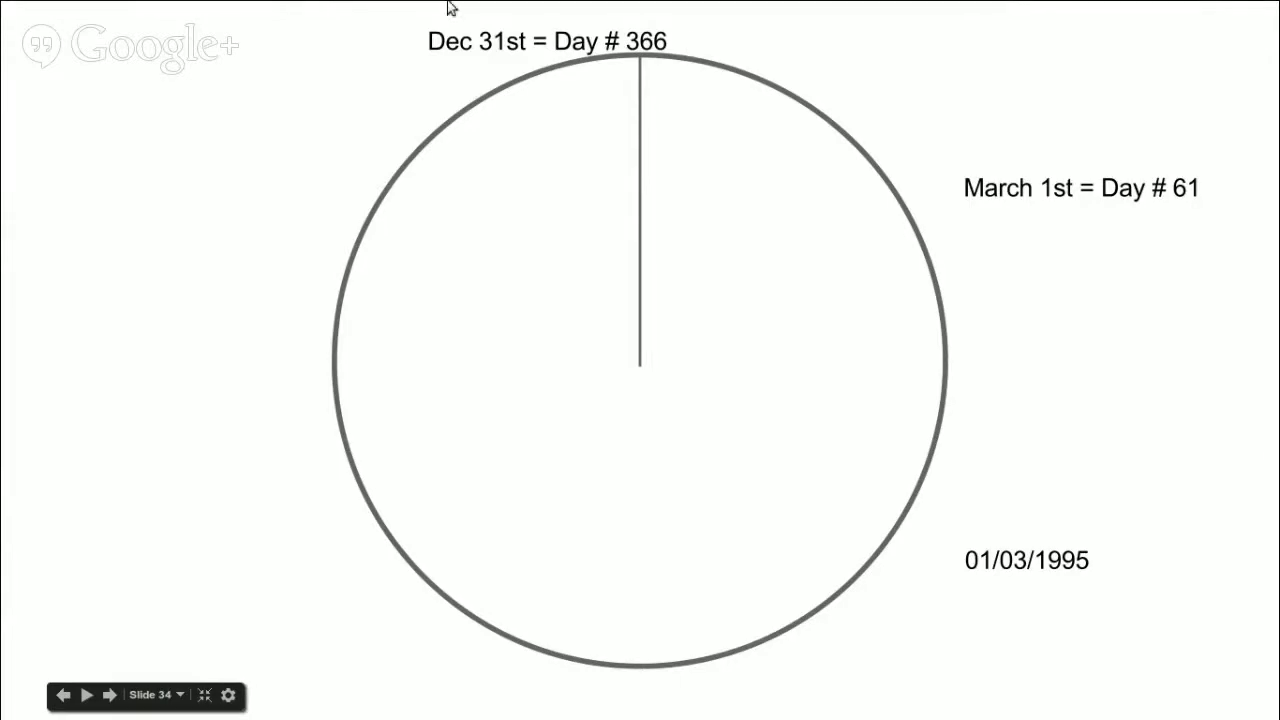
{"action": "mouse_move", "coordinate": [512, 76]}
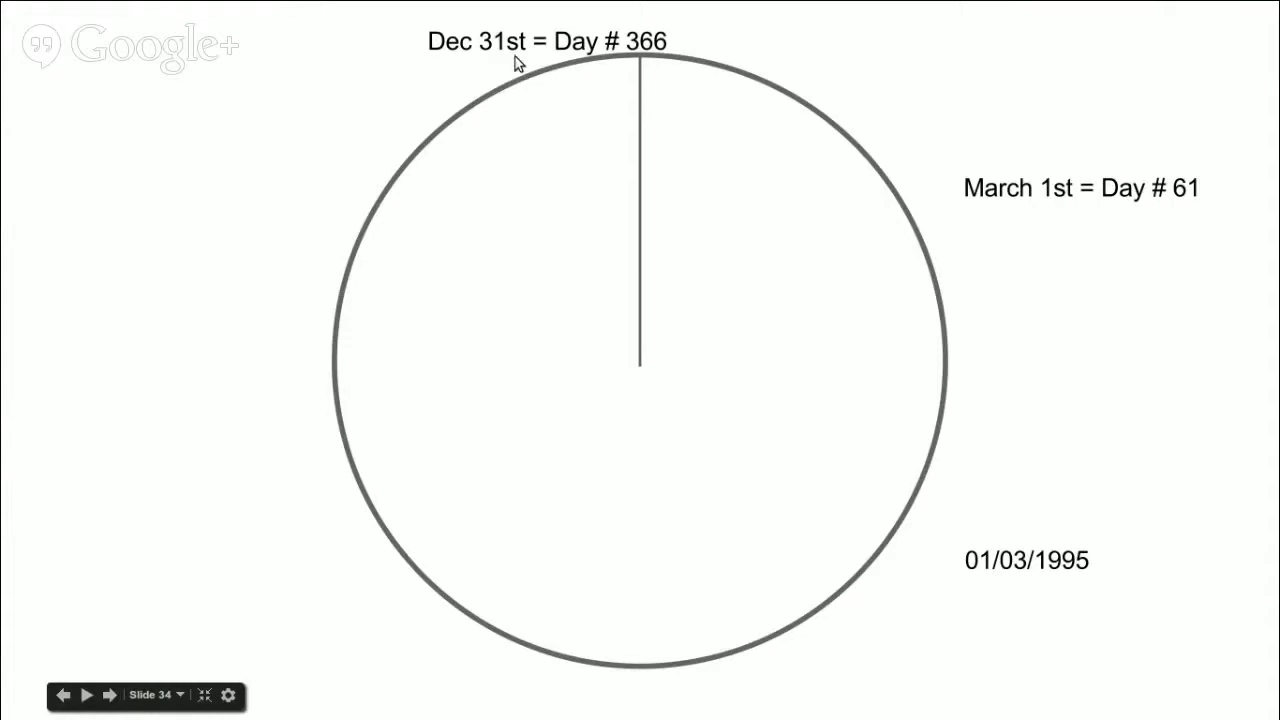
Step: Advance to the circle slide showing Dec 31st as 360º and March 1st as 60º
{"action": "left_click", "coordinate": [84, 696]}
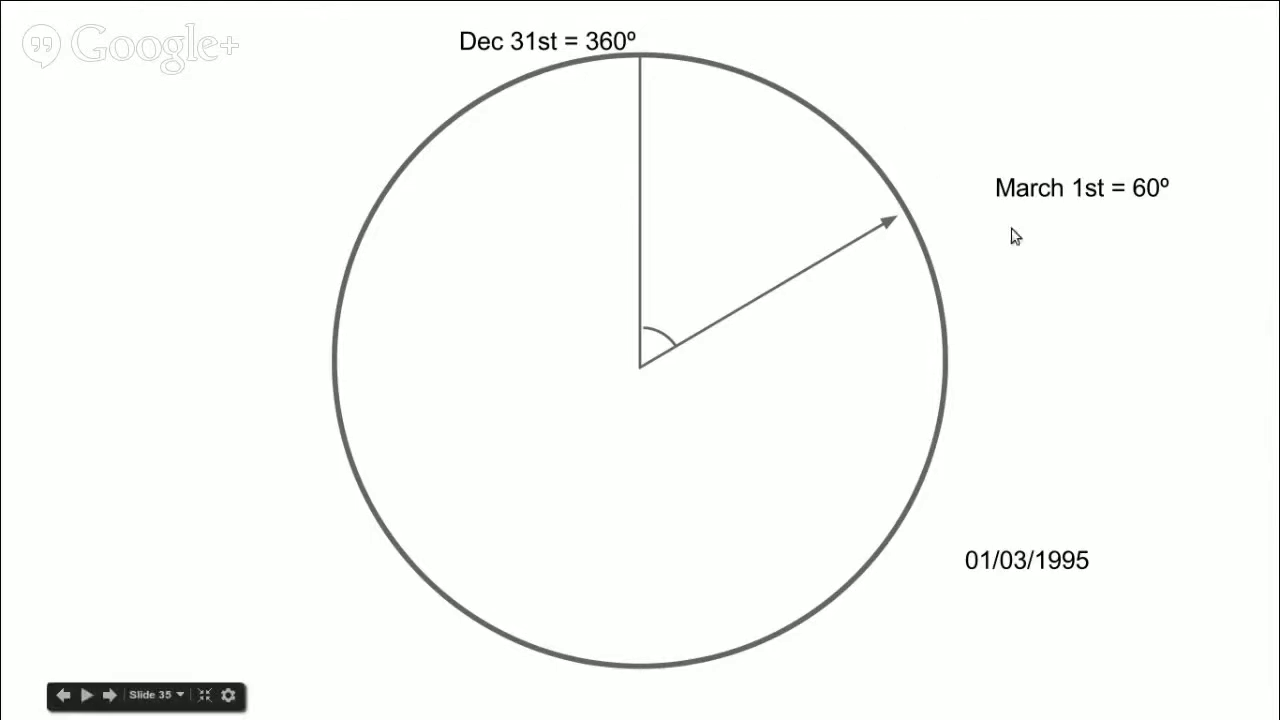
{"action": "mouse_move", "coordinate": [936, 236]}
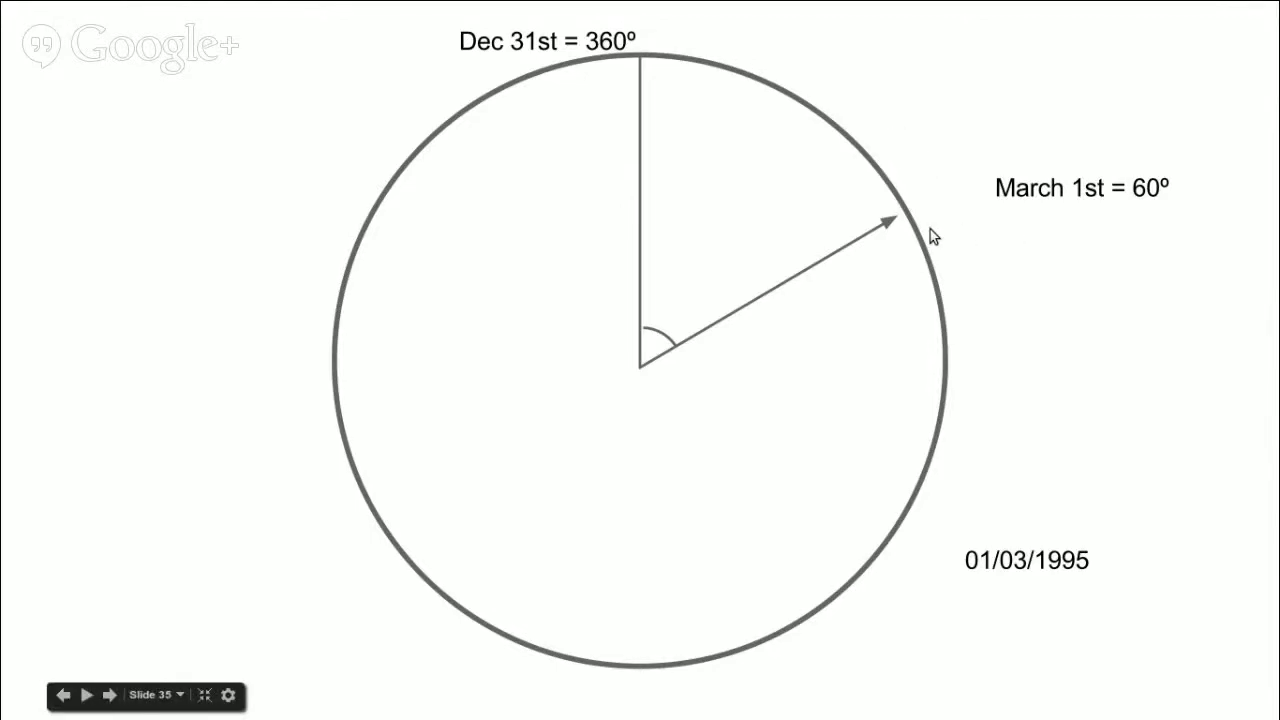
{"action": "mouse_move", "coordinate": [656, 136]}
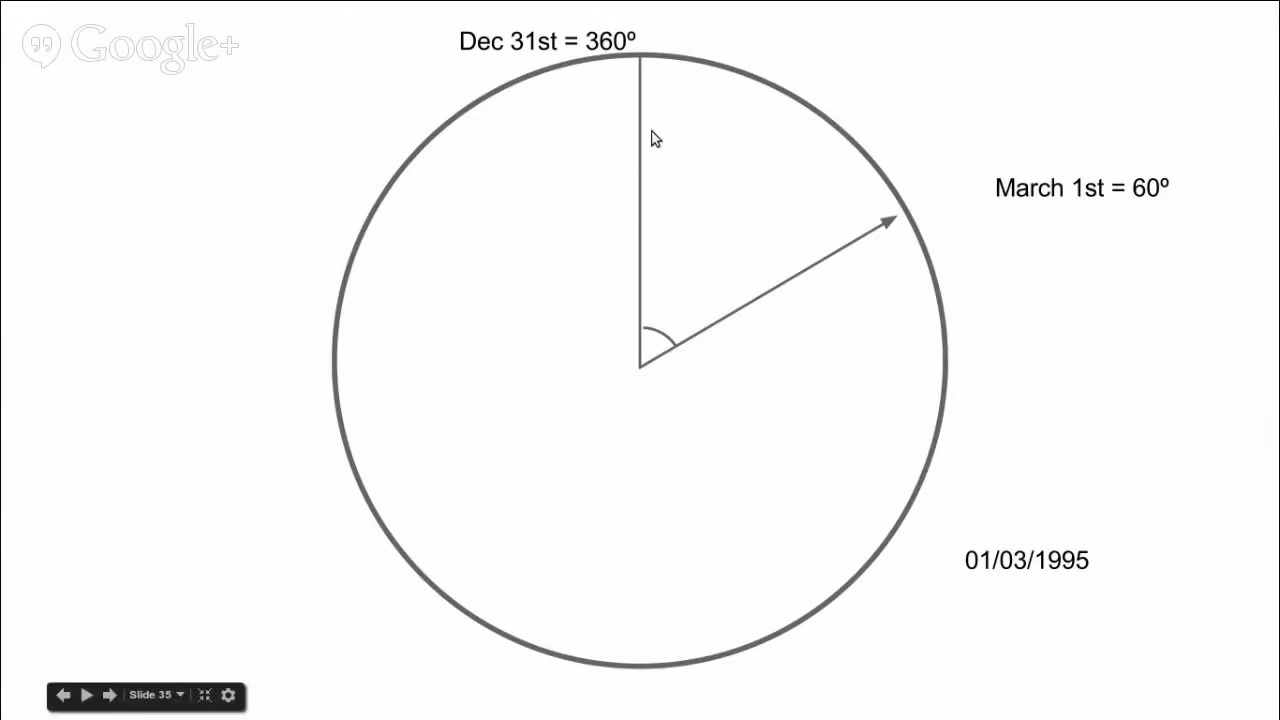
Step: Advance to the slide projecting the 60º point as x = sin(60), y = cos(60)
{"action": "left_click", "coordinate": [110, 696]}
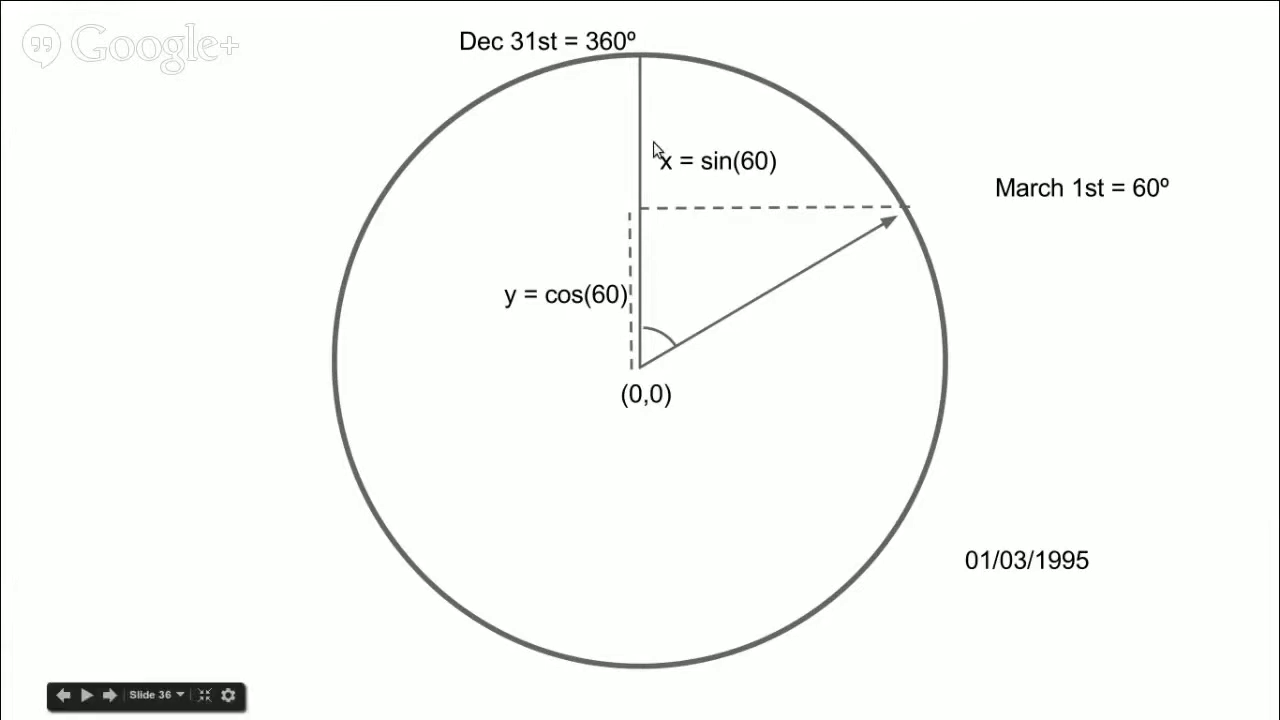
Step: Advance through the 01/03/1995 coordinate calculation (x = 212, y = 122.5) to the colour circular records plot
{"action": "left_click", "coordinate": [112, 696]}
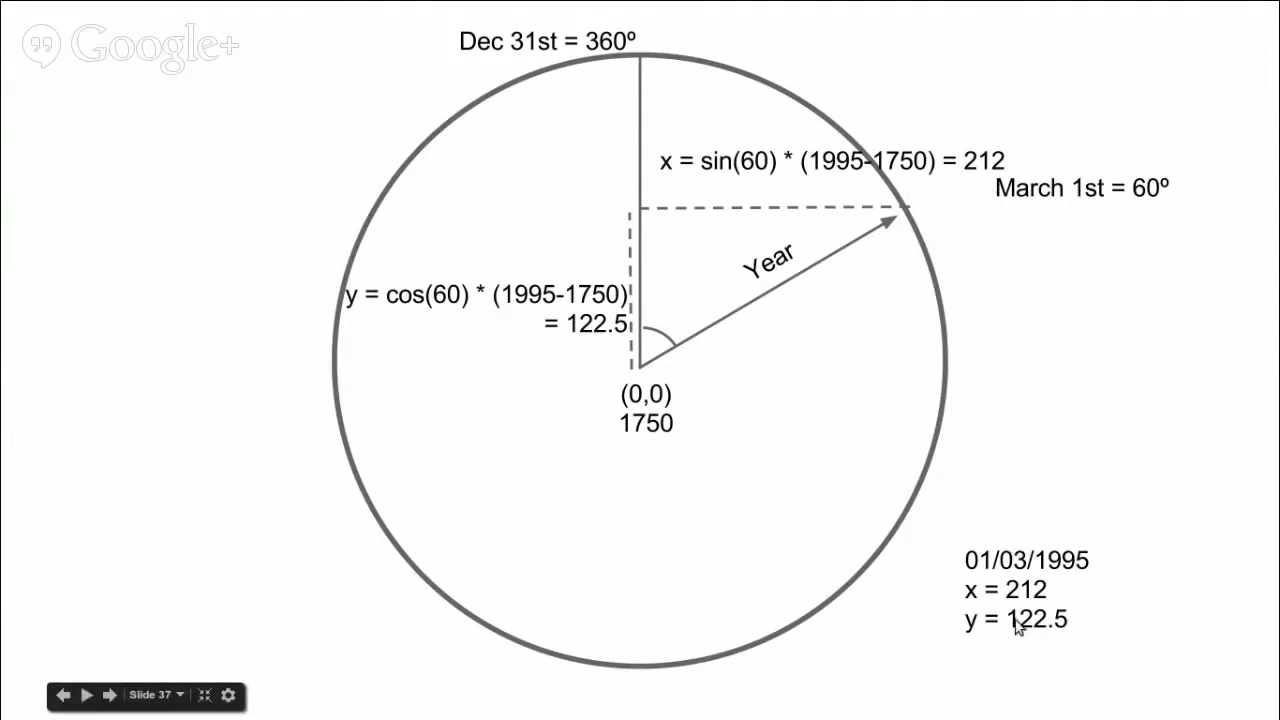
{"action": "mouse_move", "coordinate": [1068, 514]}
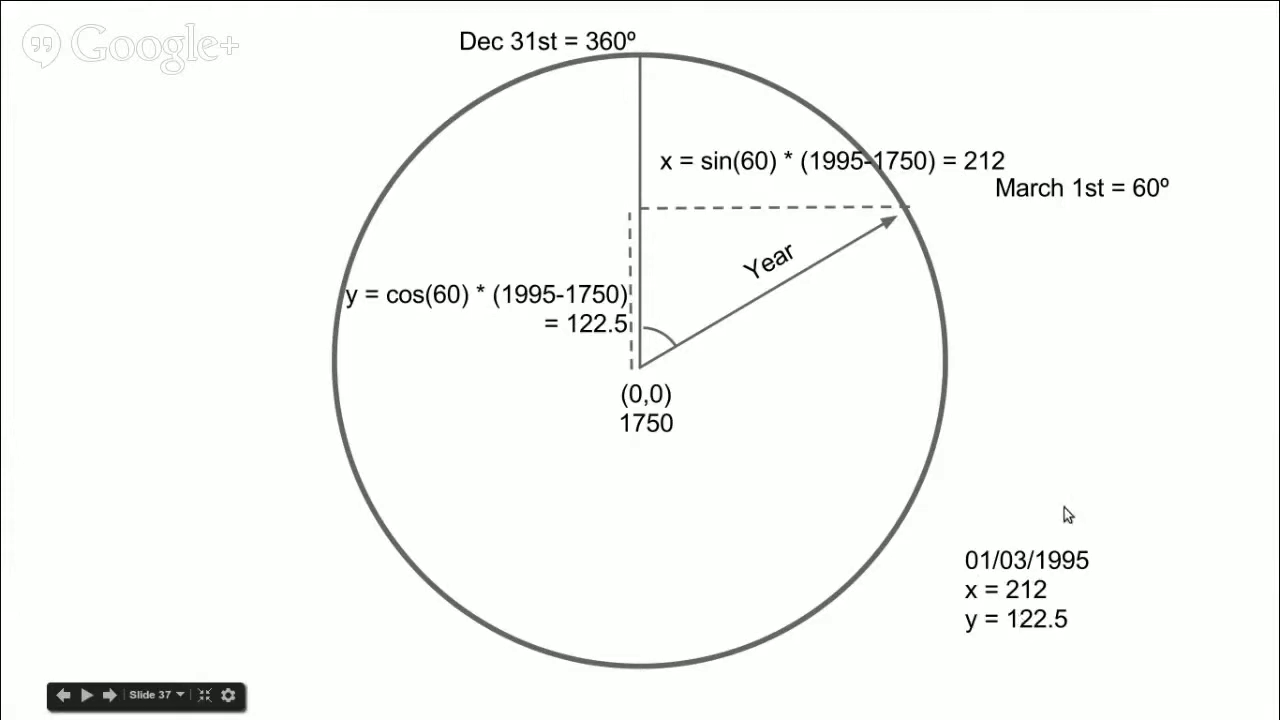
{"action": "left_click", "coordinate": [108, 696]}
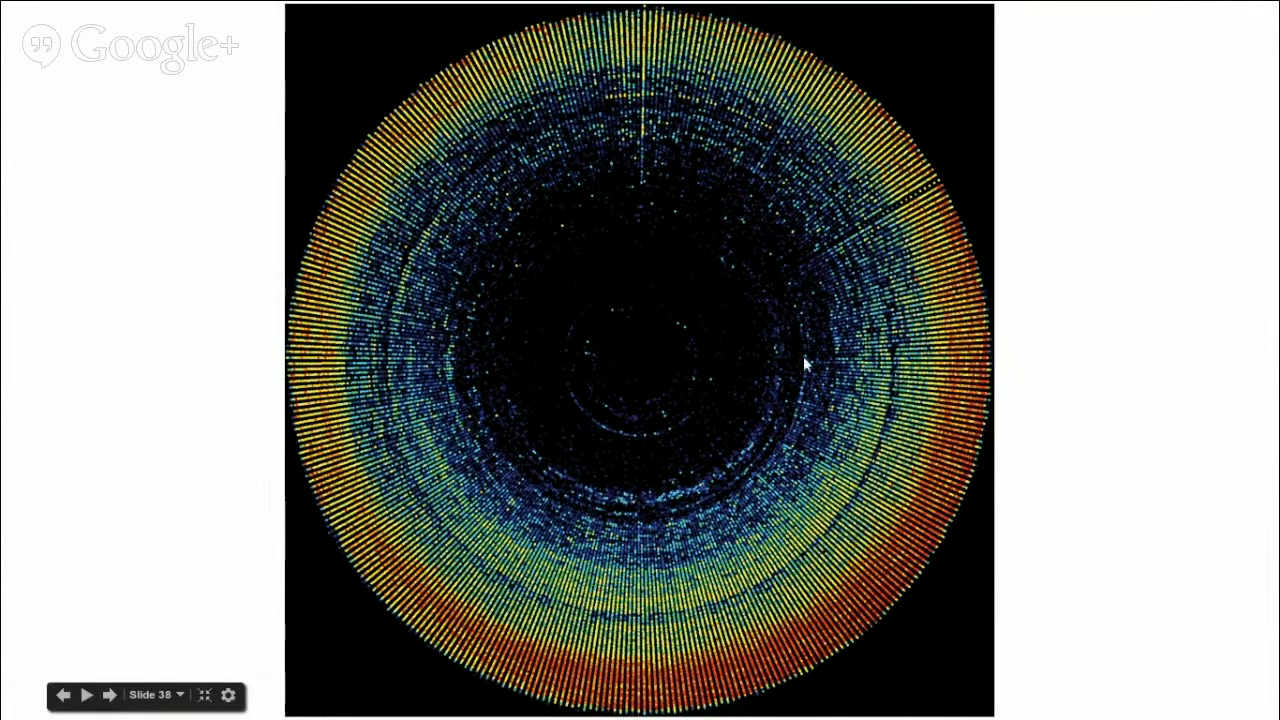
{"action": "mouse_move", "coordinate": [664, 360]}
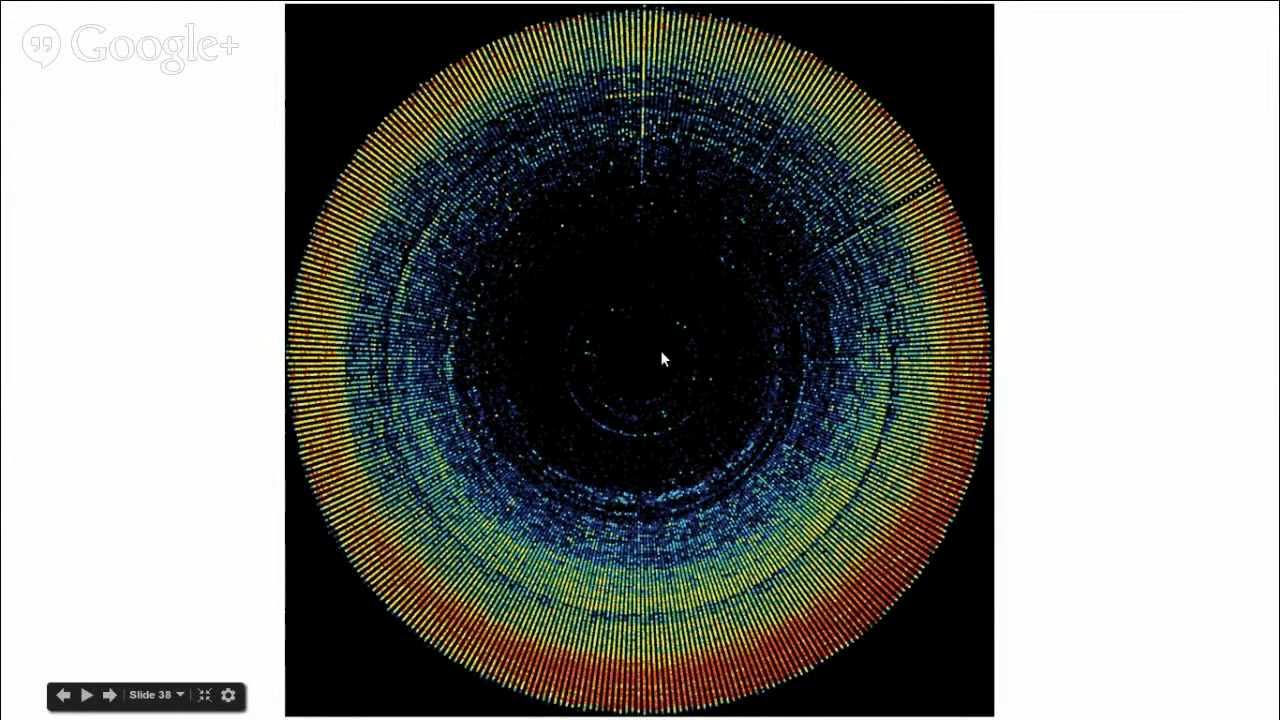
{"action": "mouse_move", "coordinate": [712, 394]}
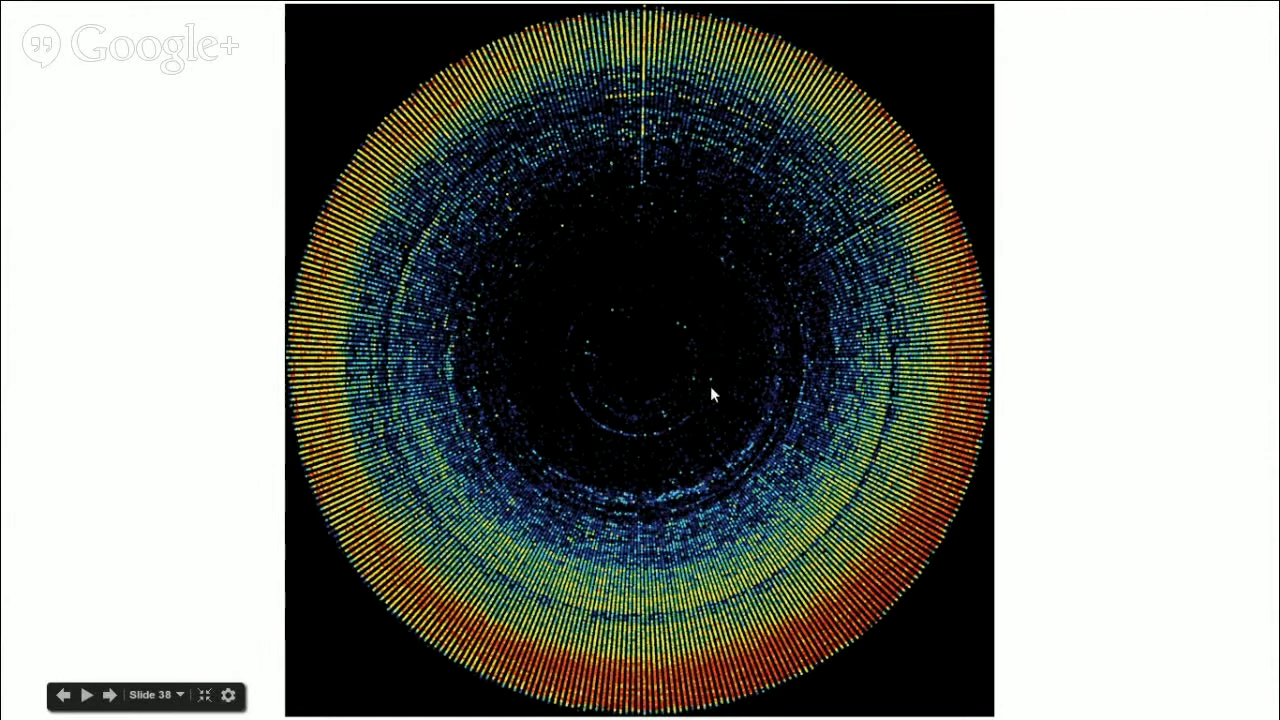
{"action": "mouse_move", "coordinate": [624, 496]}
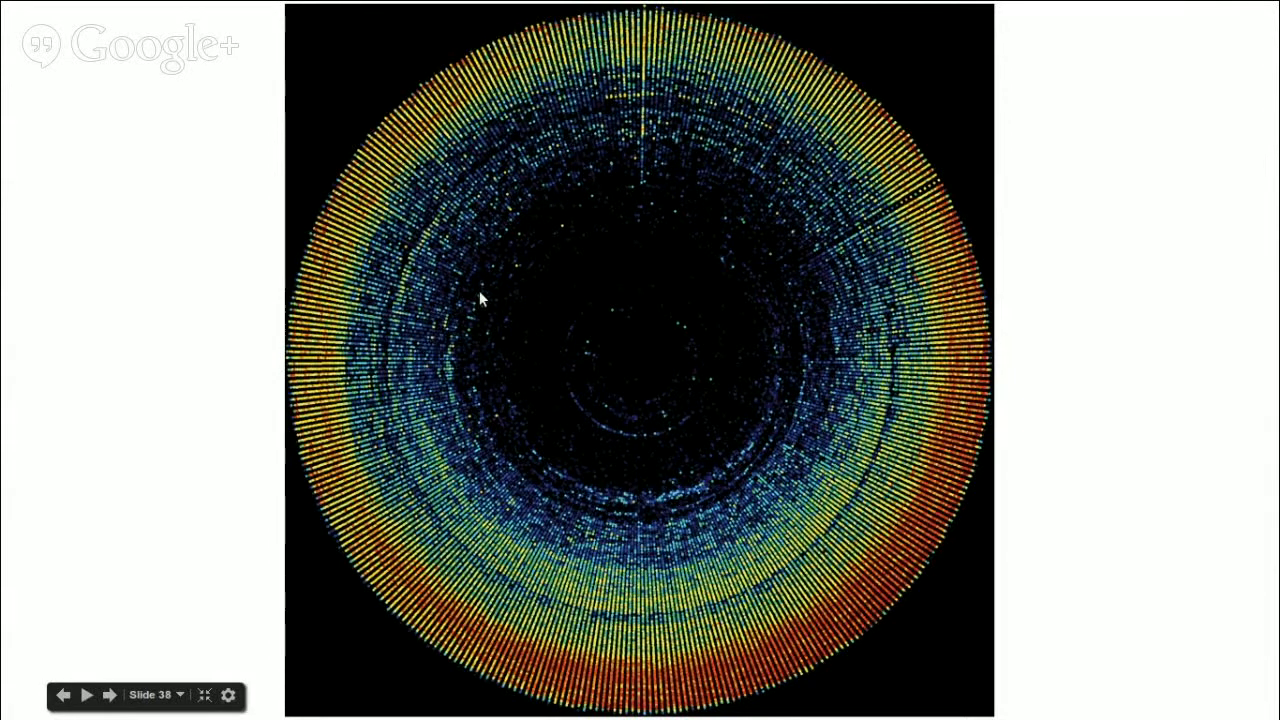
Step: Advance to the taxonomy treemap with Animalia, Plantae, Fungi and Chromista blocks
{"action": "left_click", "coordinate": [108, 694]}
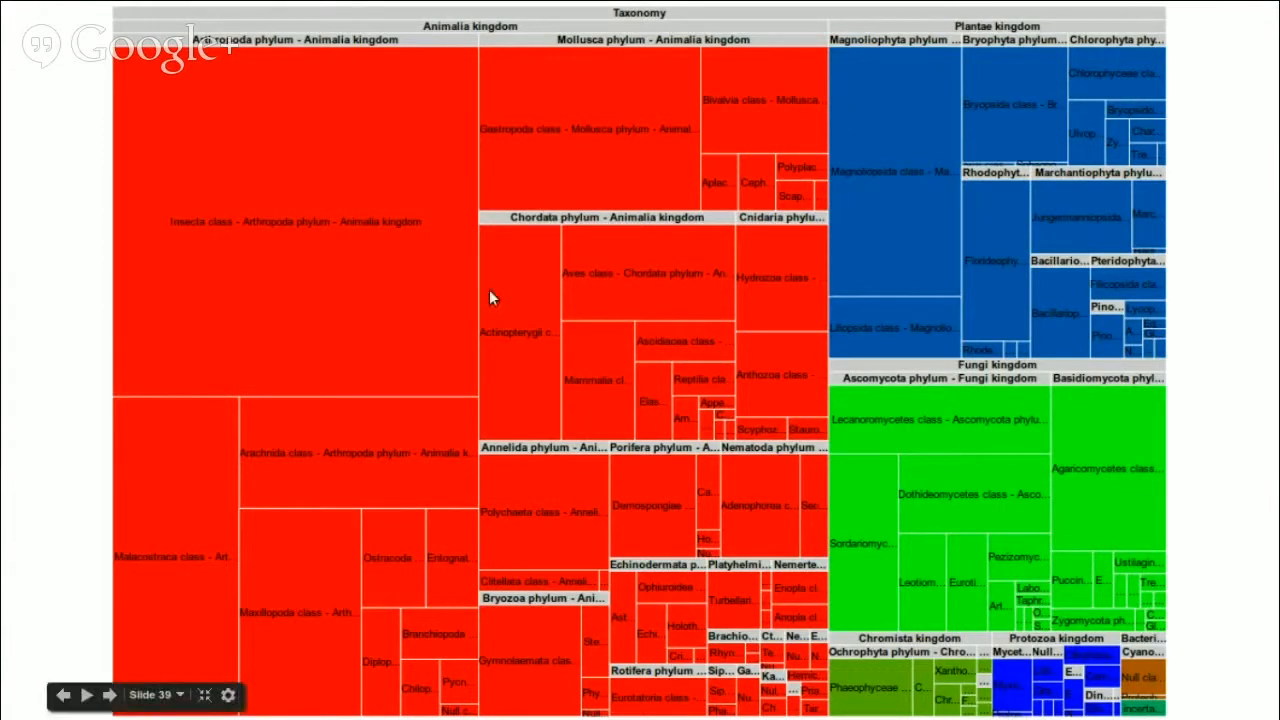
{"action": "mouse_move", "coordinate": [956, 176]}
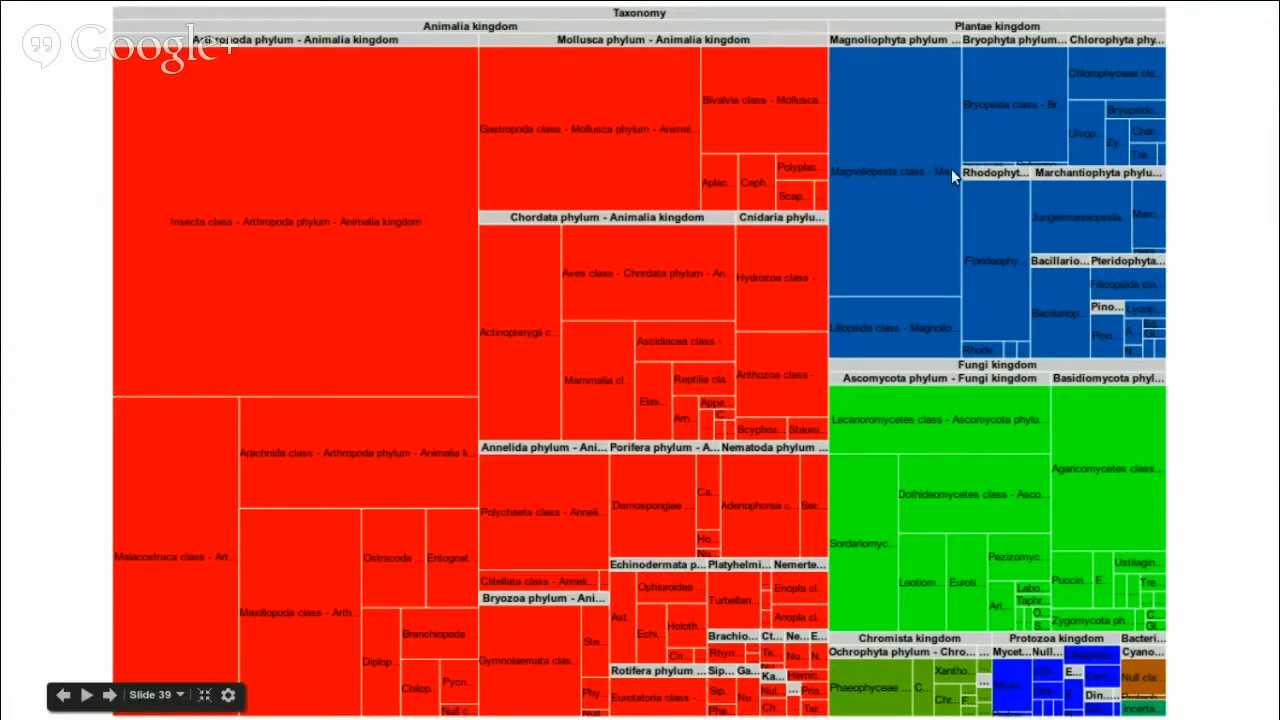
{"action": "mouse_move", "coordinate": [984, 476]}
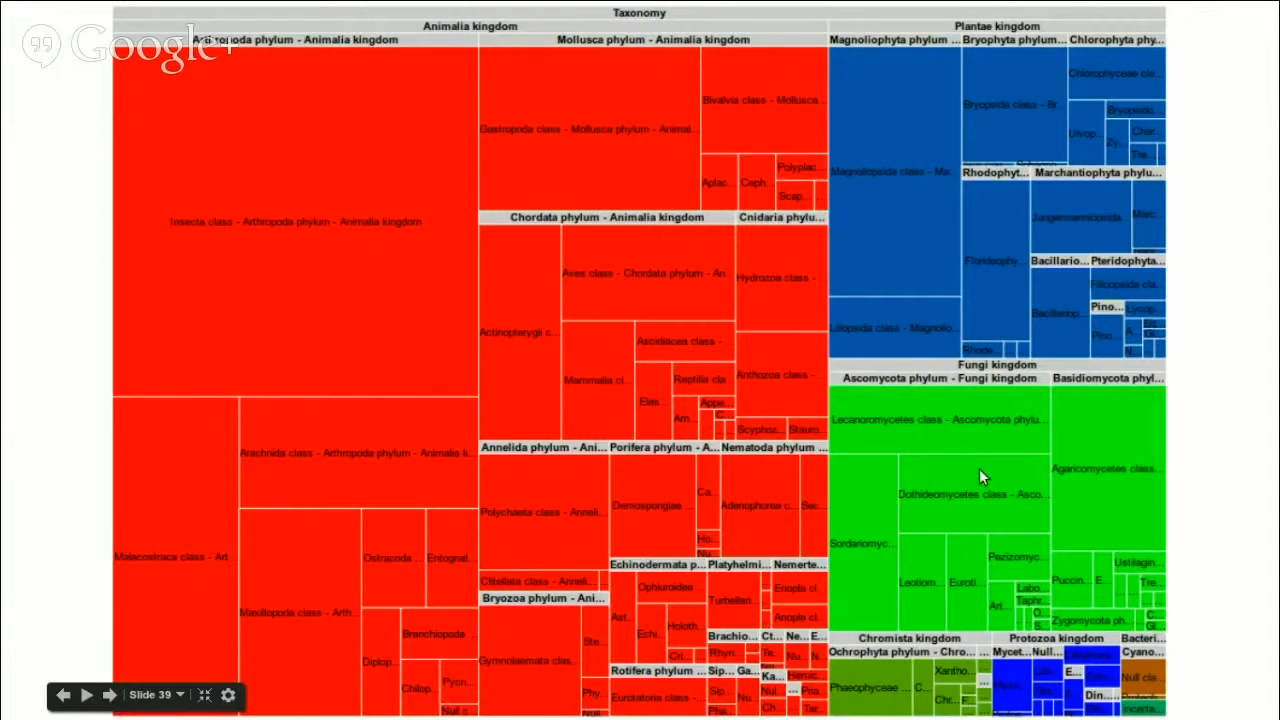
{"action": "mouse_move", "coordinate": [930, 462]}
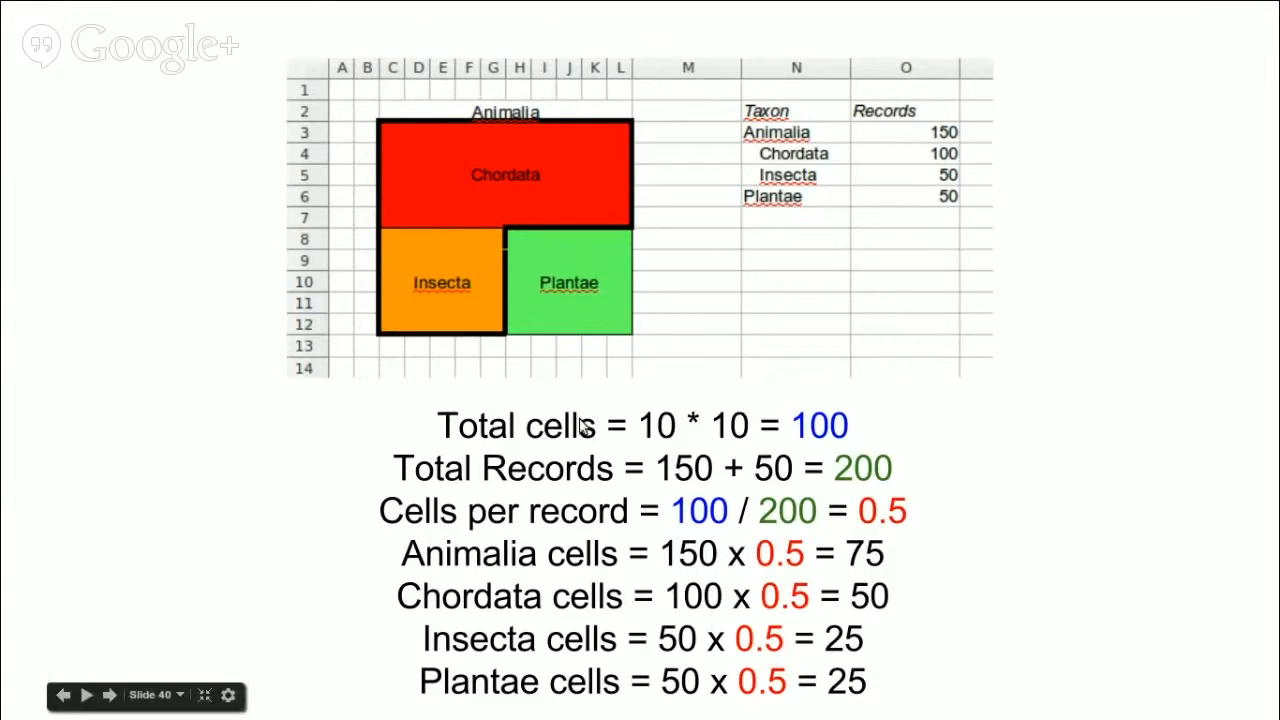
{"action": "mouse_move", "coordinate": [660, 296]}
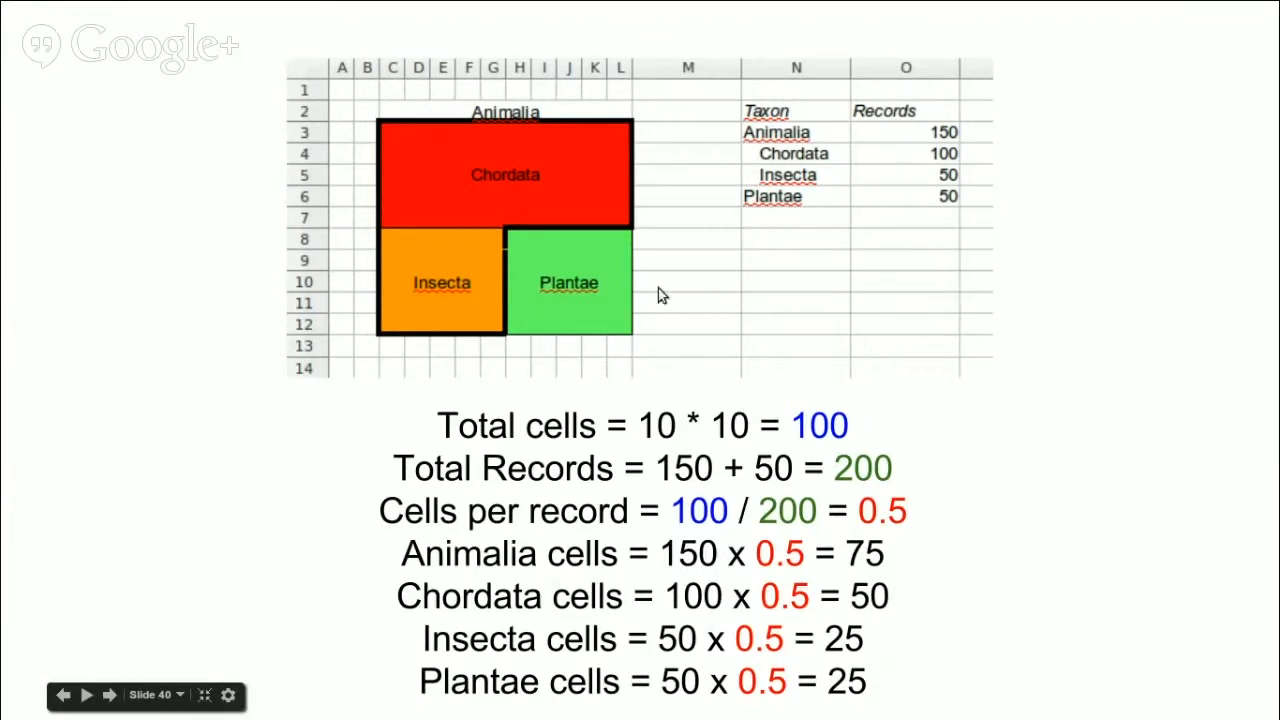
{"action": "mouse_move", "coordinate": [636, 424]}
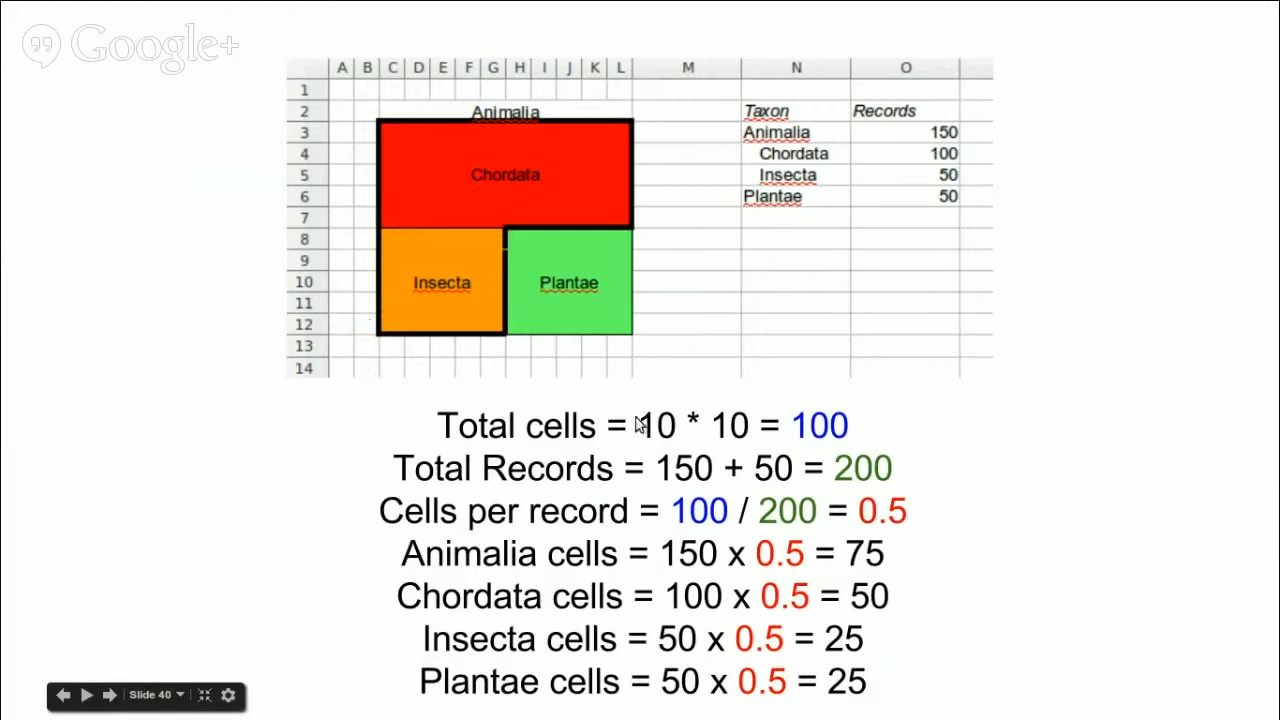
{"action": "mouse_move", "coordinate": [570, 344]}
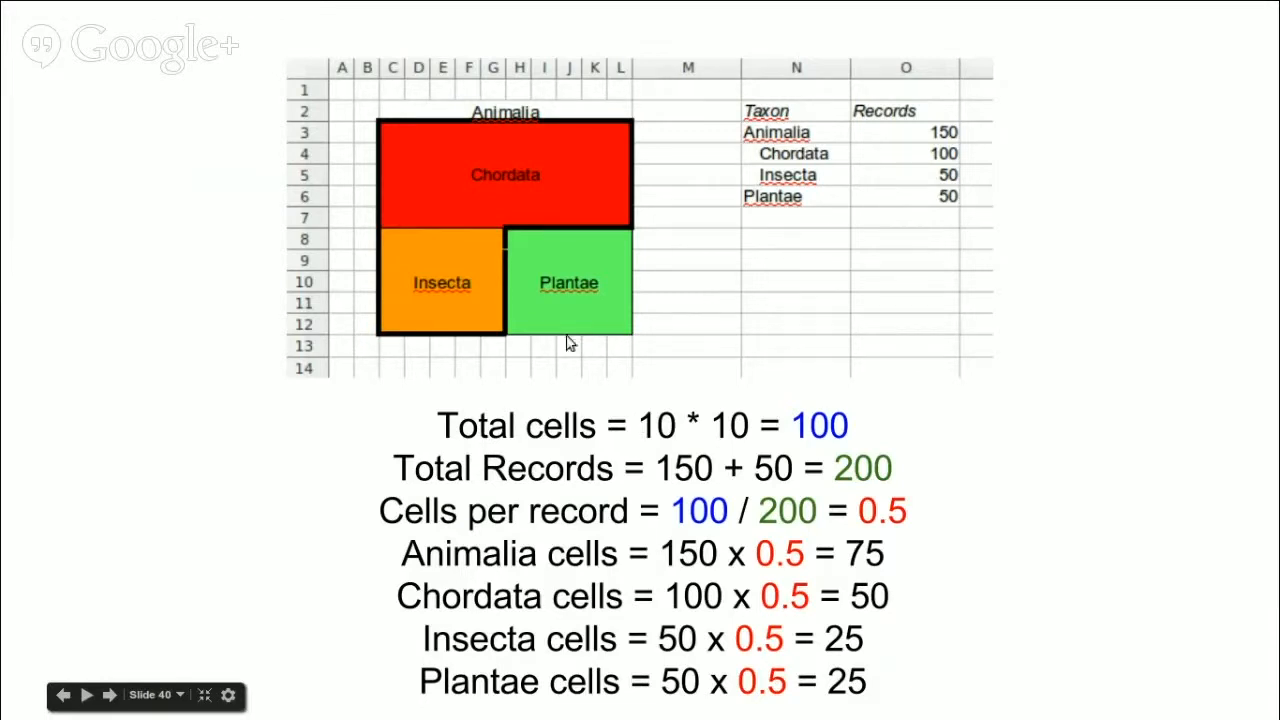
{"action": "mouse_move", "coordinate": [856, 440]}
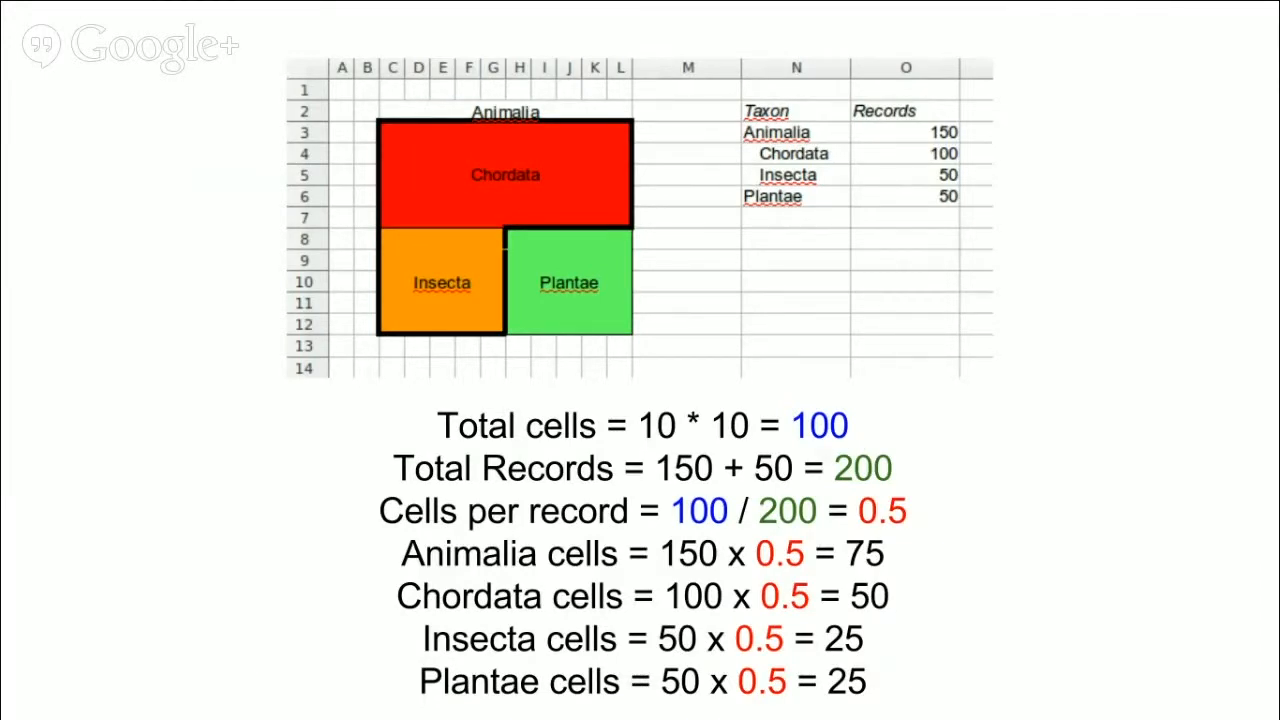
{"action": "mouse_move", "coordinate": [902, 96]}
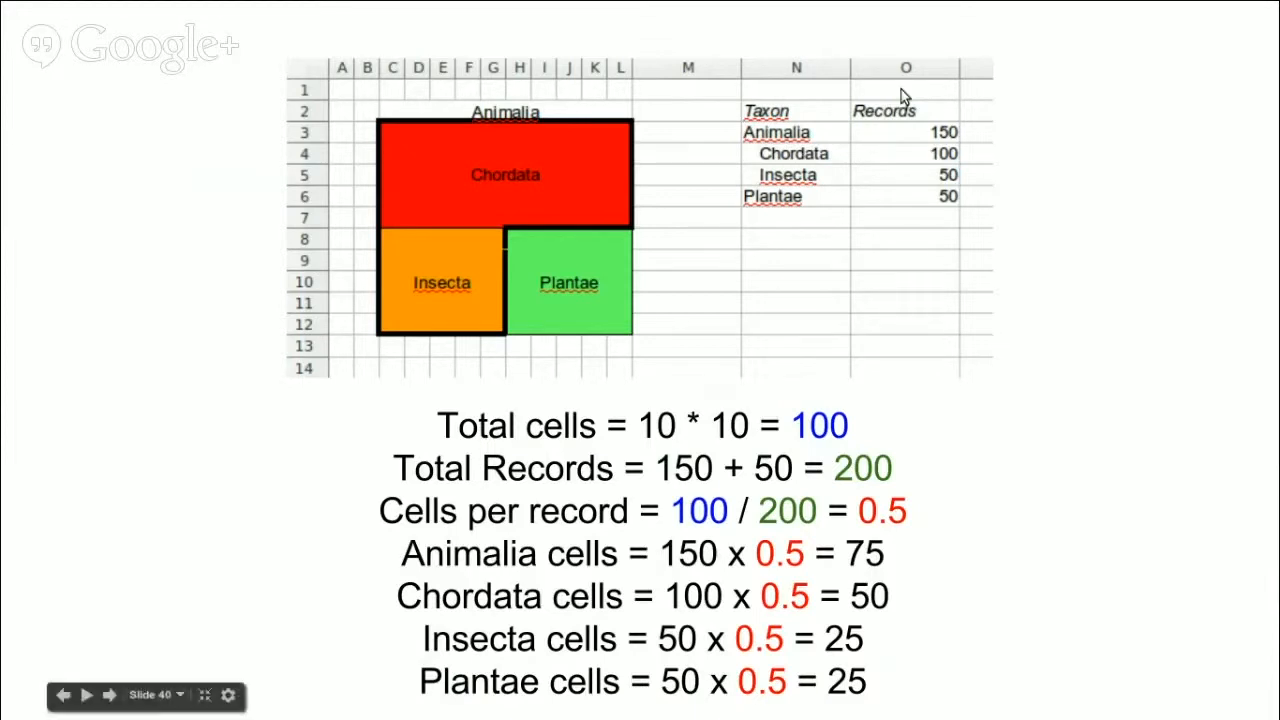
{"action": "mouse_move", "coordinate": [892, 144]}
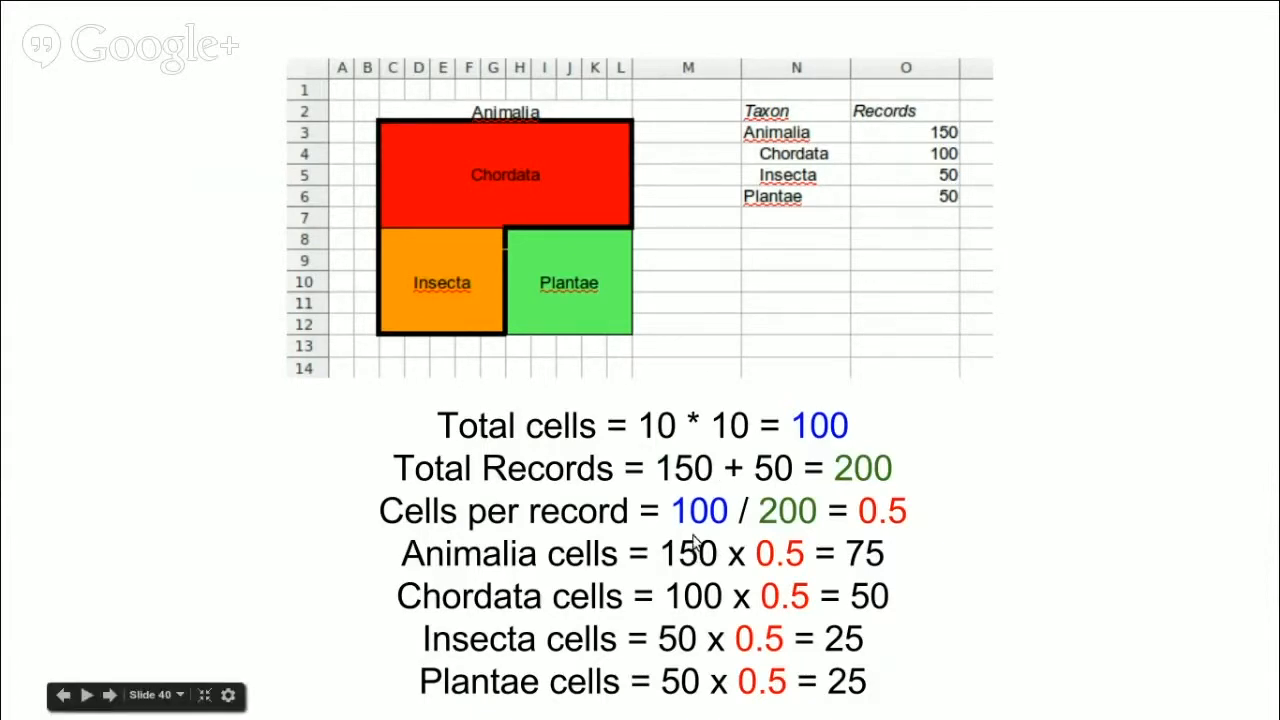
{"action": "mouse_move", "coordinate": [884, 528]}
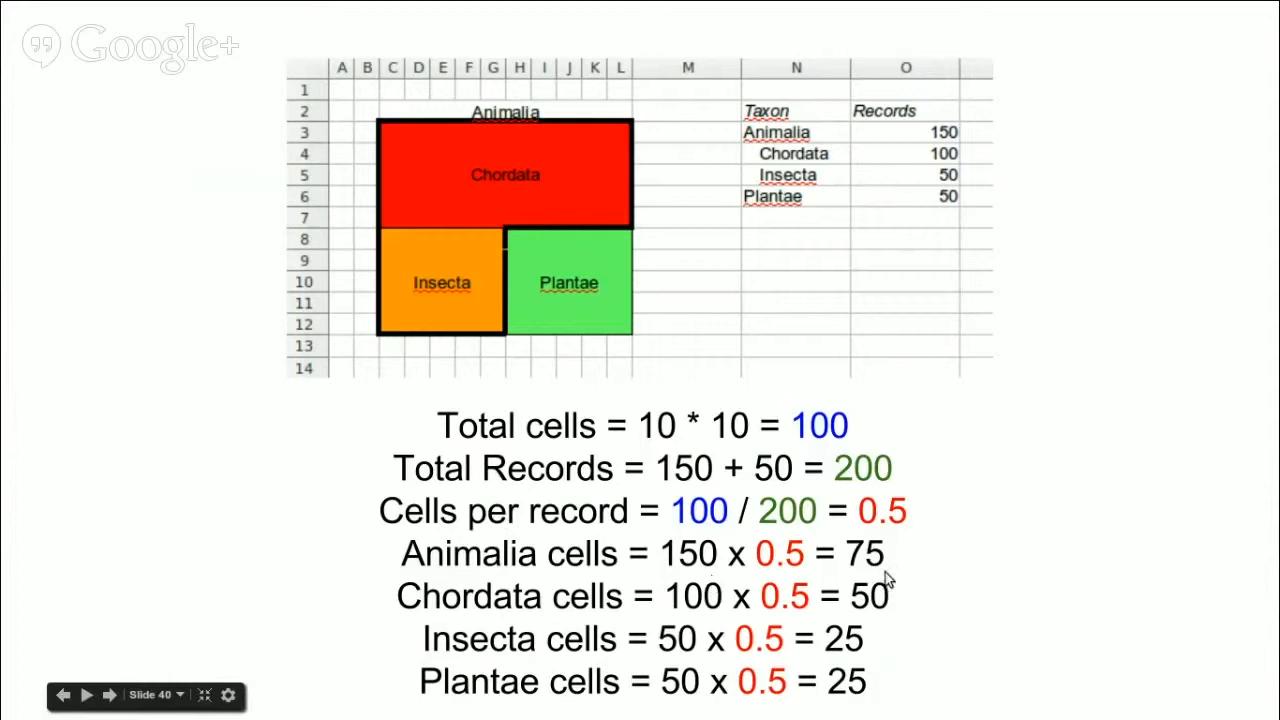
{"action": "mouse_move", "coordinate": [704, 576]}
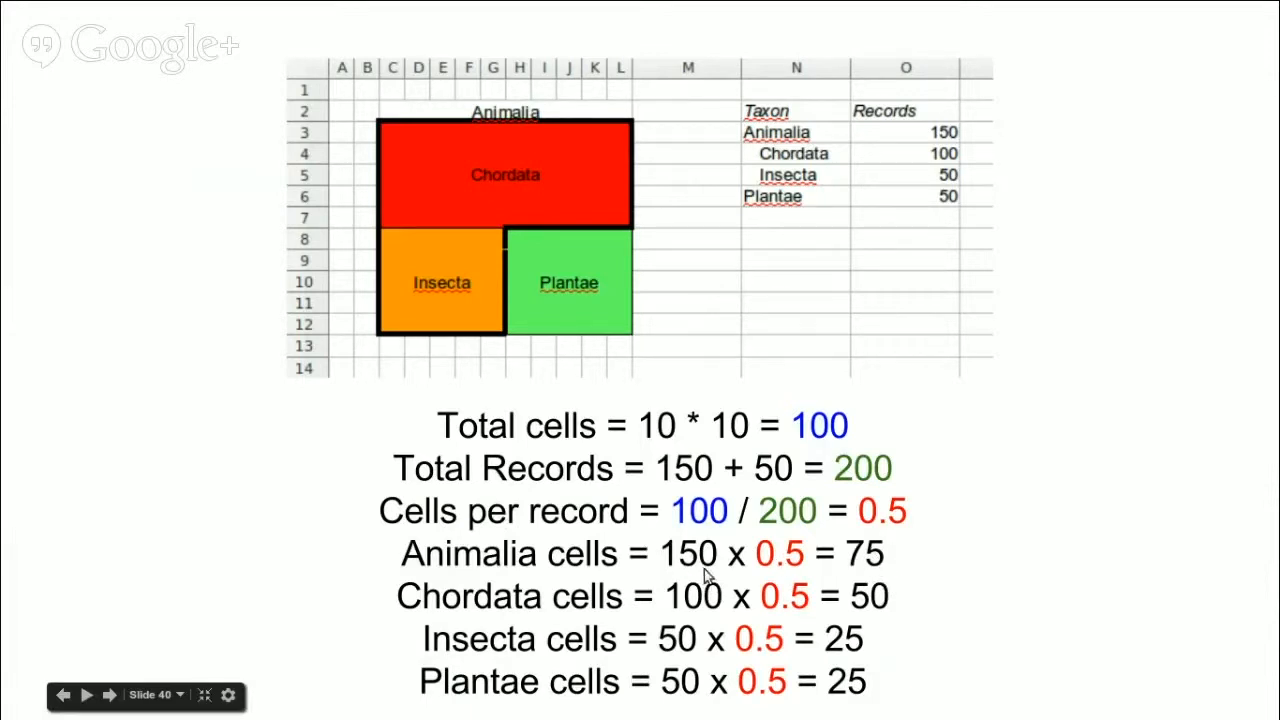
{"action": "mouse_move", "coordinate": [936, 176]}
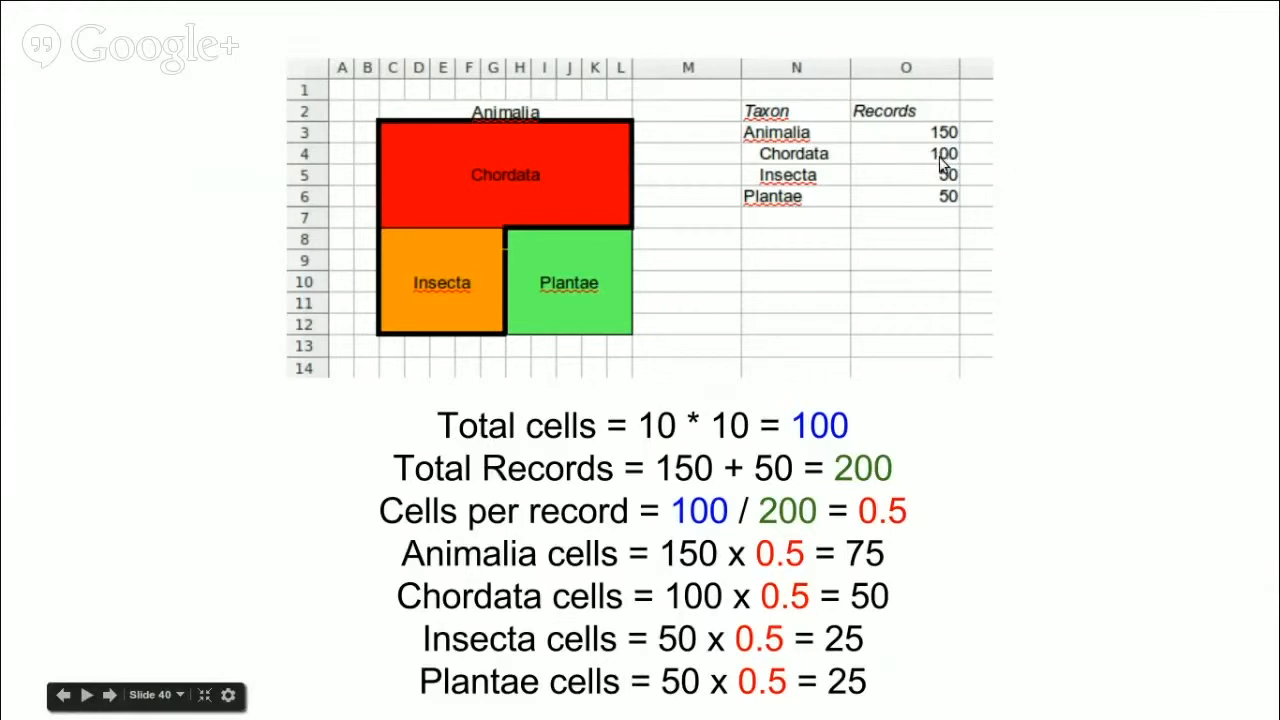
{"action": "mouse_move", "coordinate": [930, 224]}
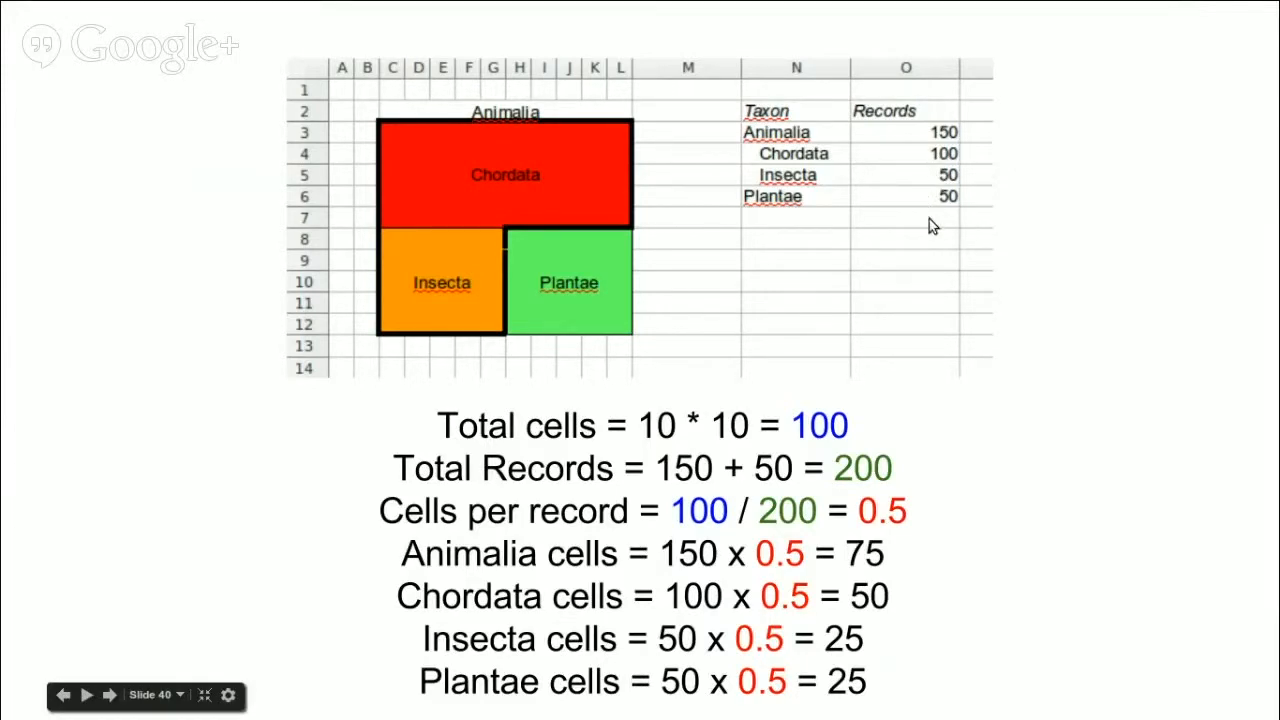
{"action": "mouse_move", "coordinate": [930, 236]}
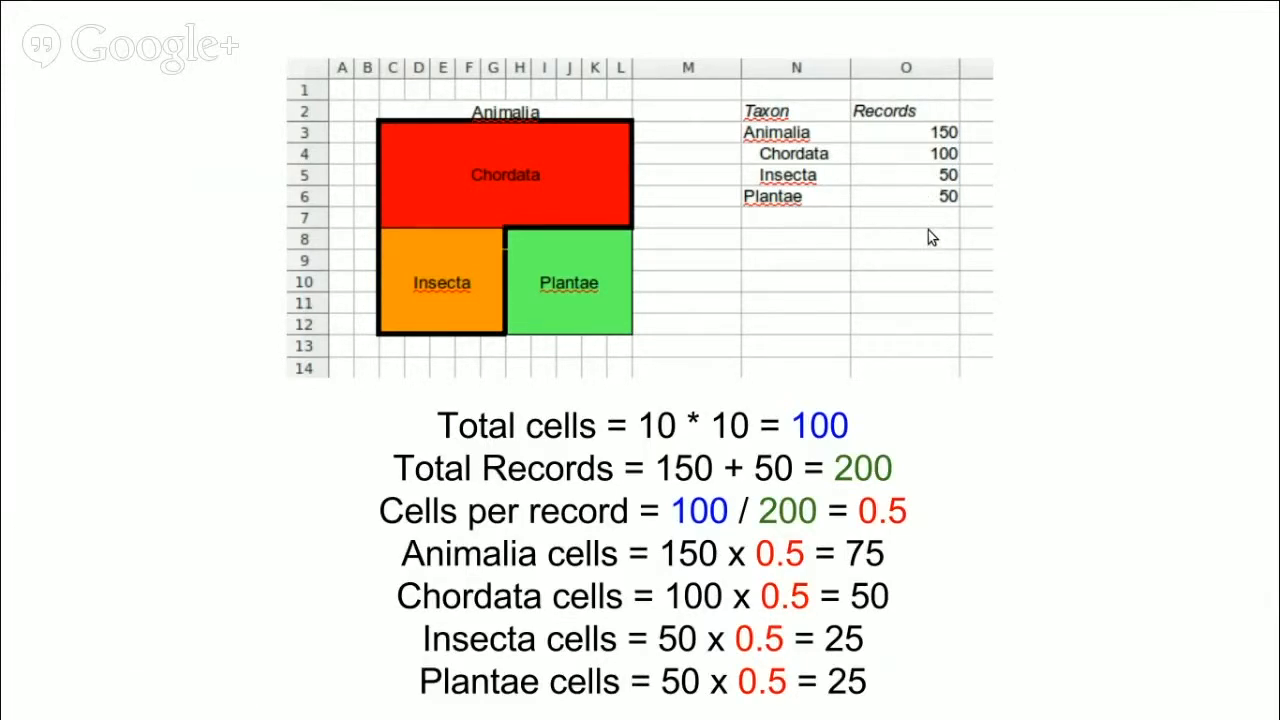
{"action": "mouse_move", "coordinate": [464, 142]}
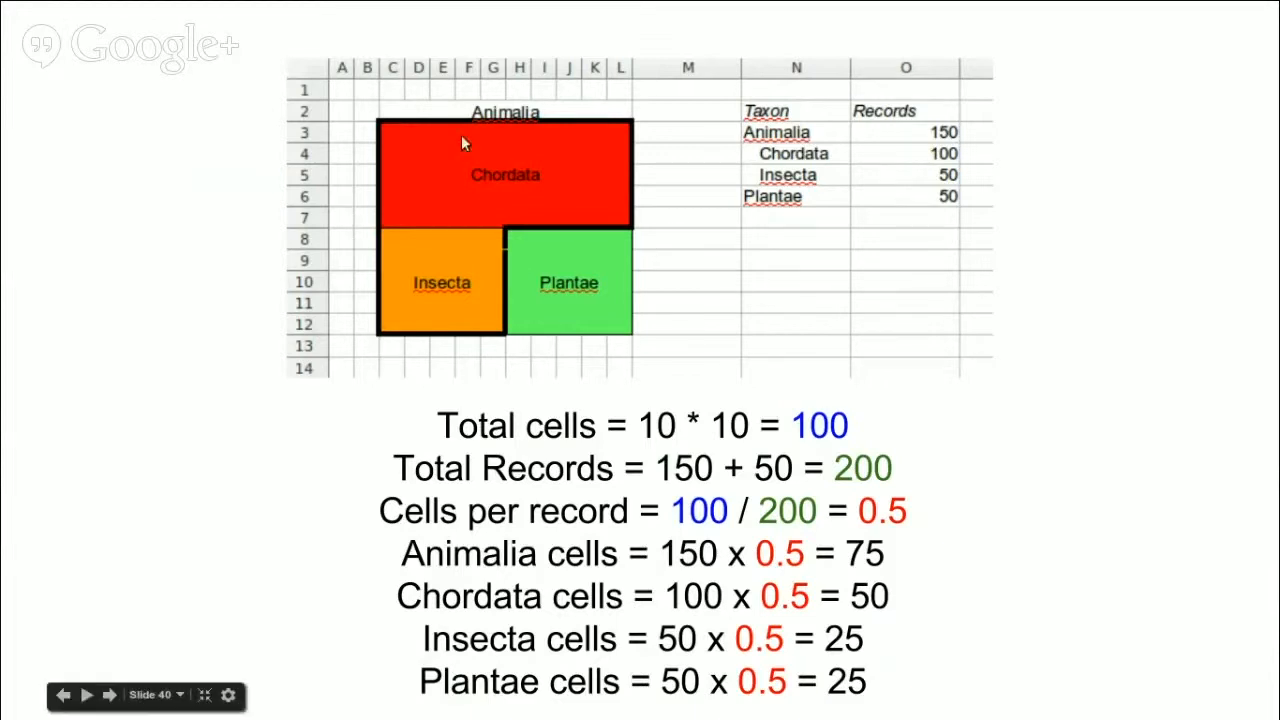
{"action": "mouse_move", "coordinate": [512, 184]}
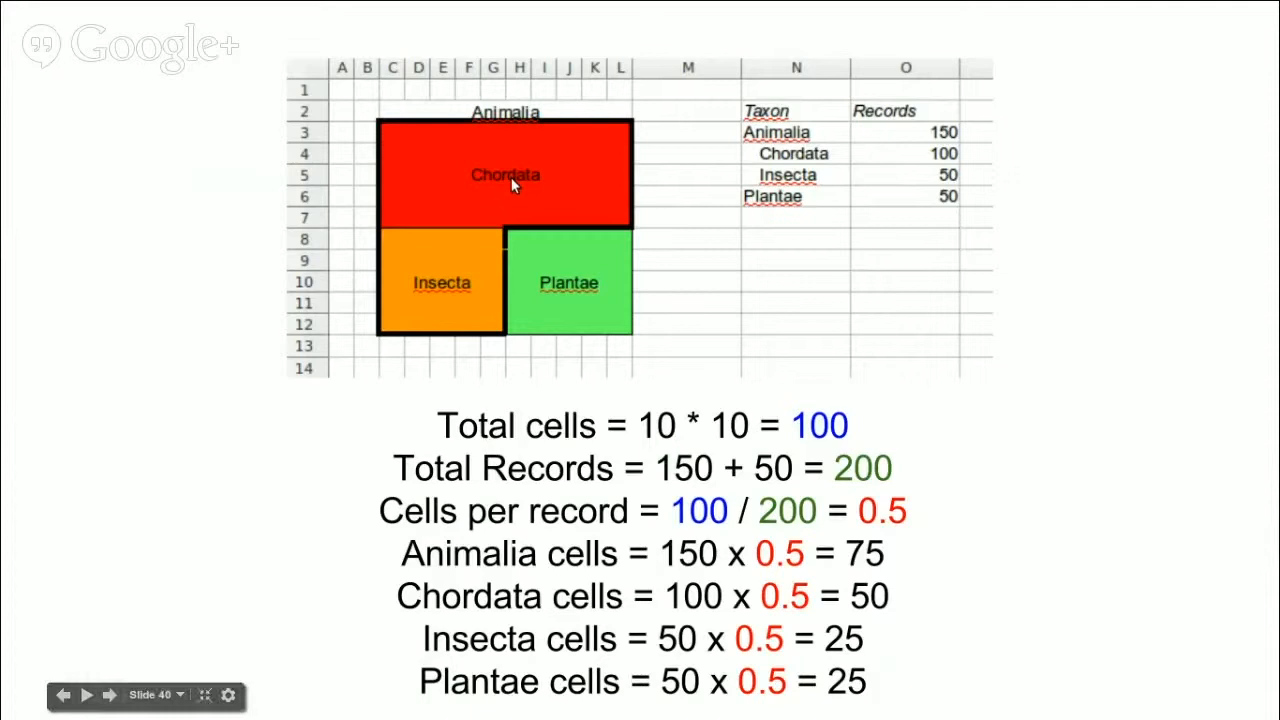
{"action": "mouse_move", "coordinate": [388, 148]}
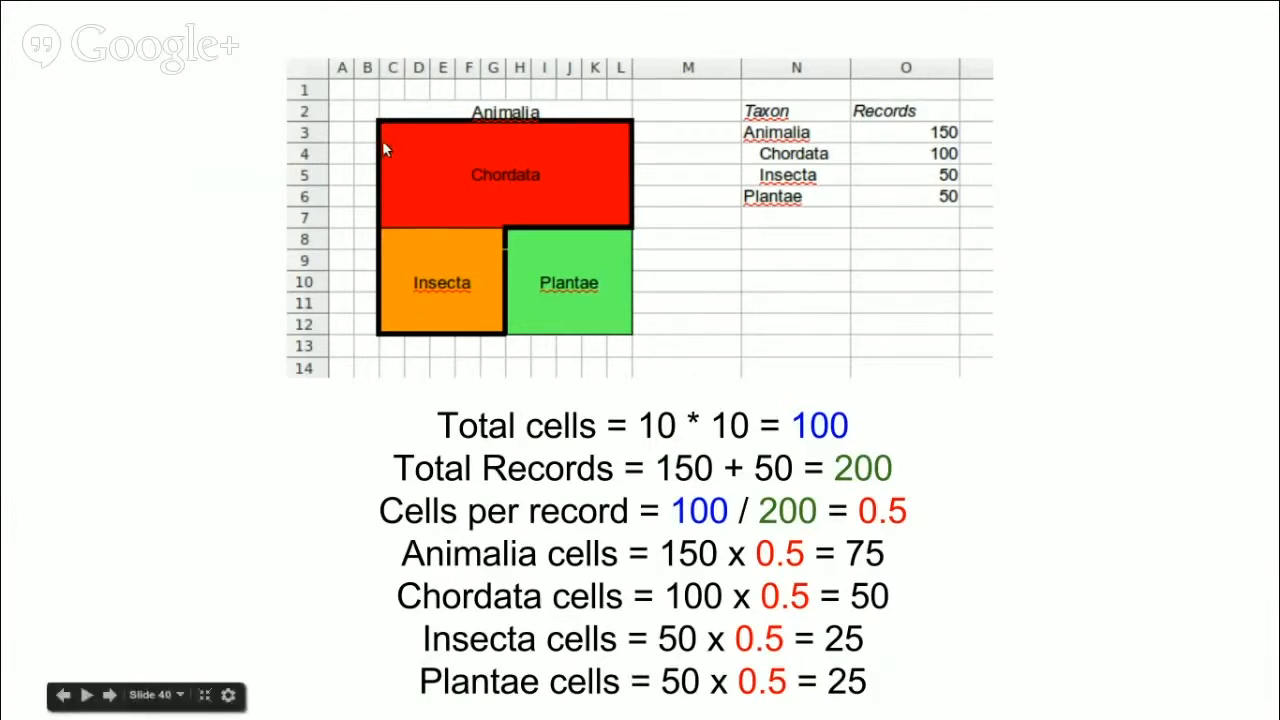
{"action": "mouse_move", "coordinate": [500, 270]}
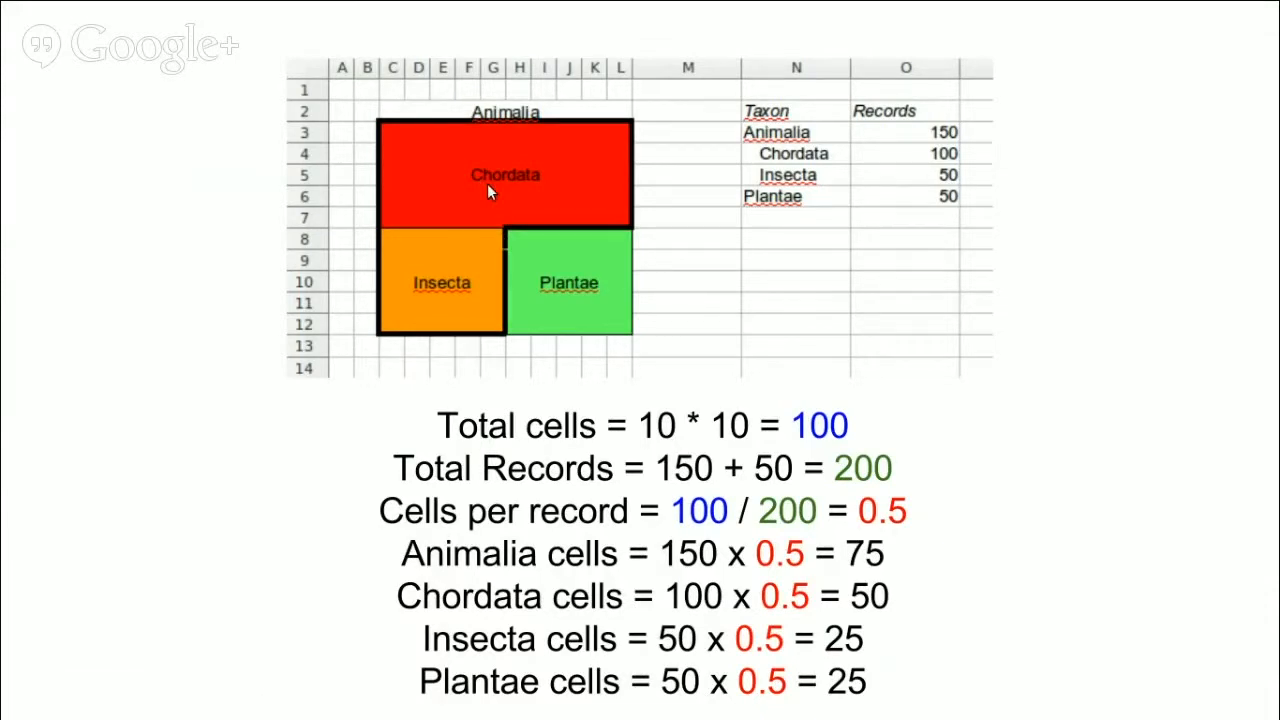
{"action": "mouse_move", "coordinate": [484, 180]}
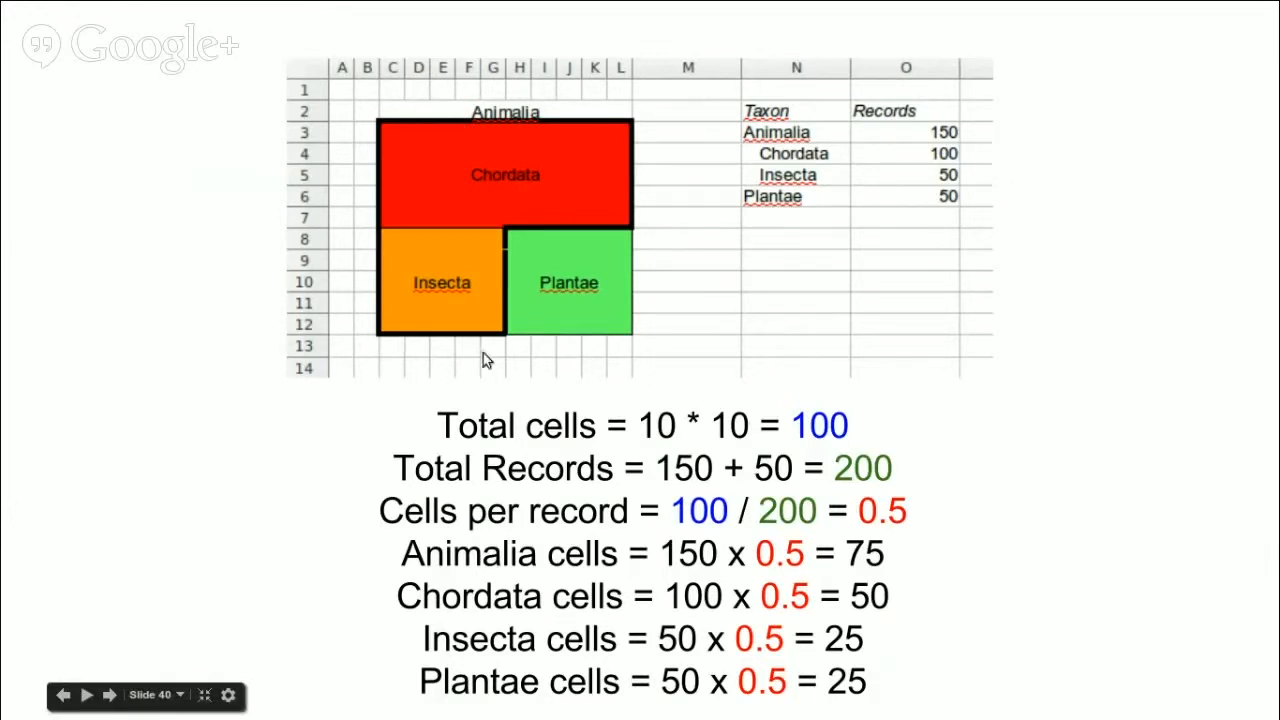
{"action": "mouse_move", "coordinate": [496, 120]}
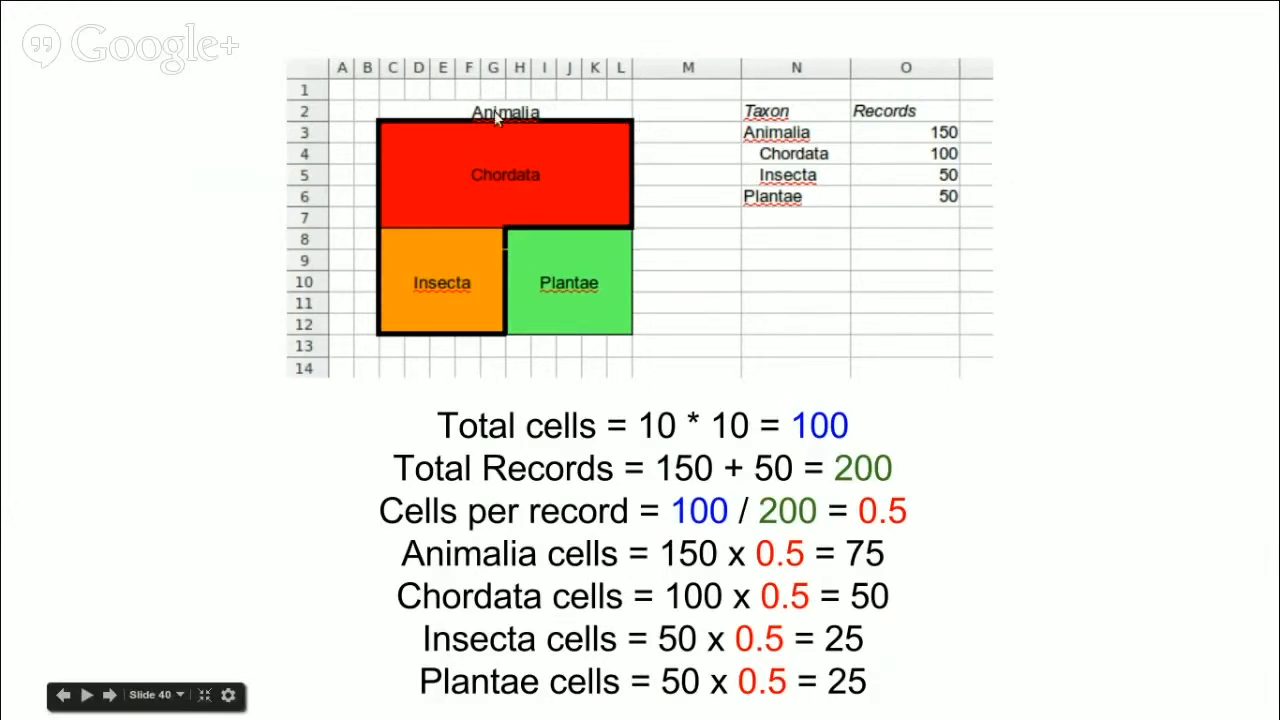
{"action": "mouse_move", "coordinate": [584, 268]}
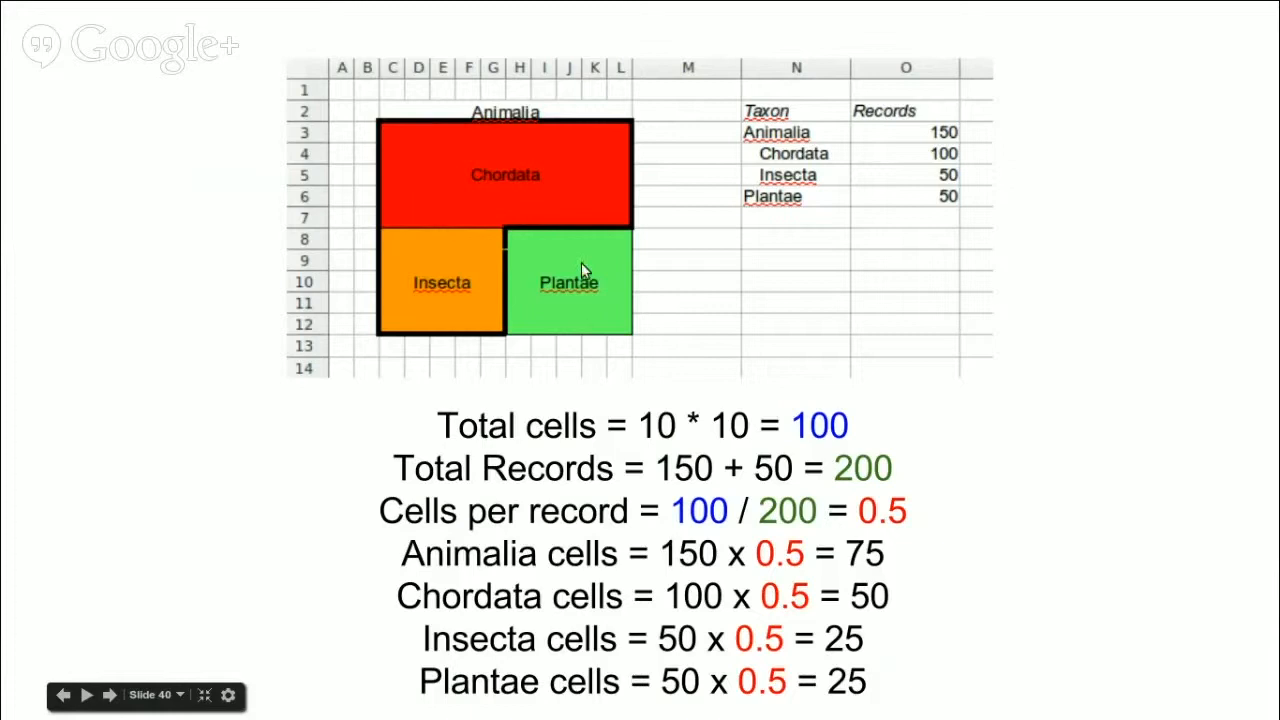
{"action": "mouse_move", "coordinate": [570, 296]}
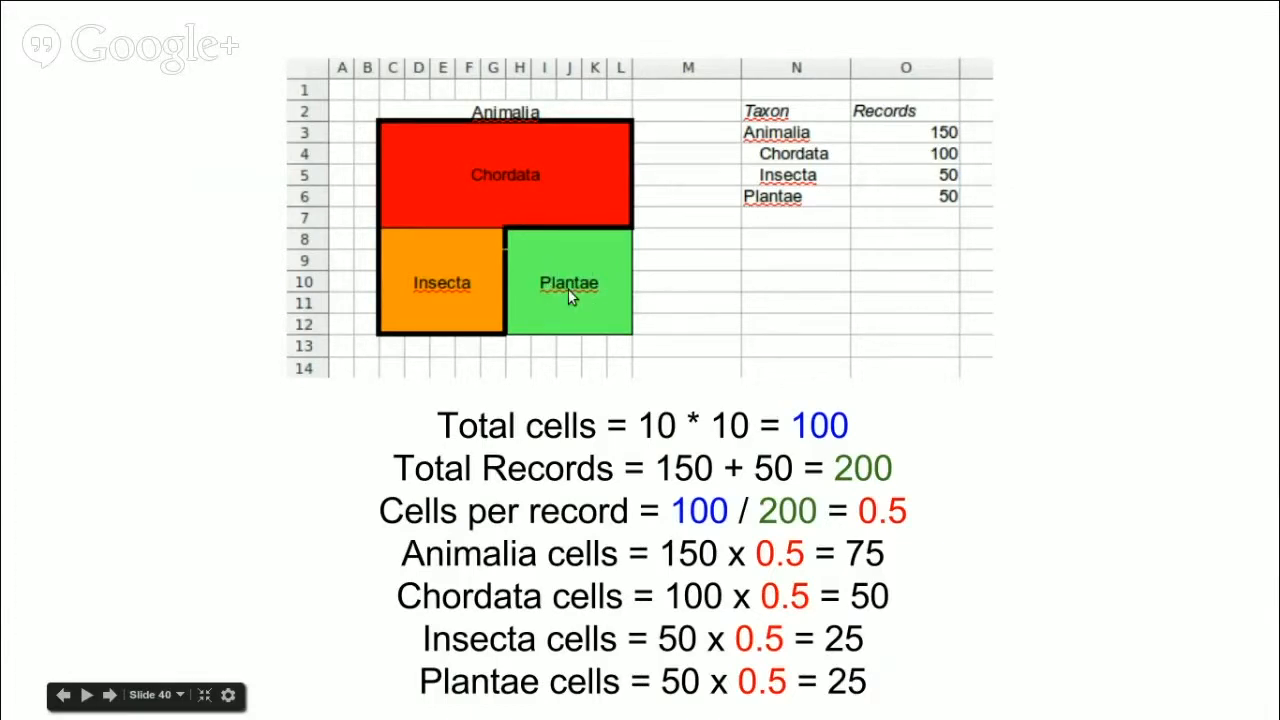
{"action": "mouse_move", "coordinate": [422, 210]}
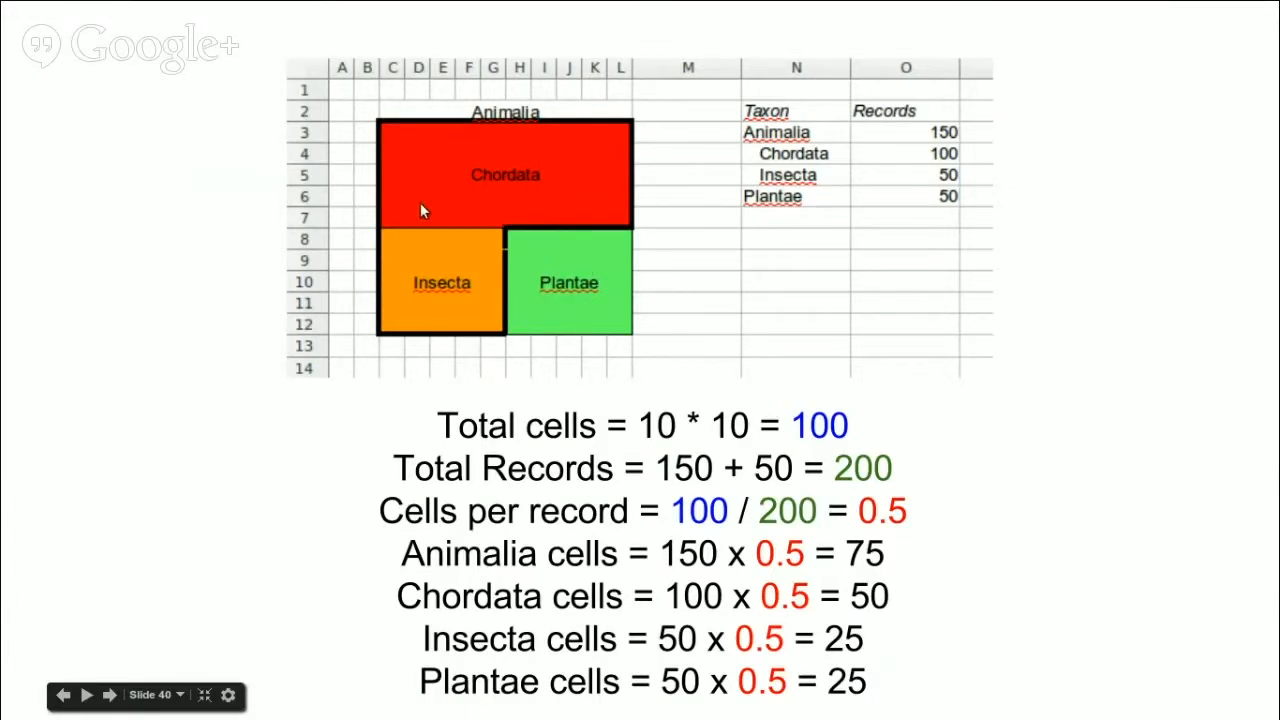
{"action": "mouse_move", "coordinate": [544, 144]}
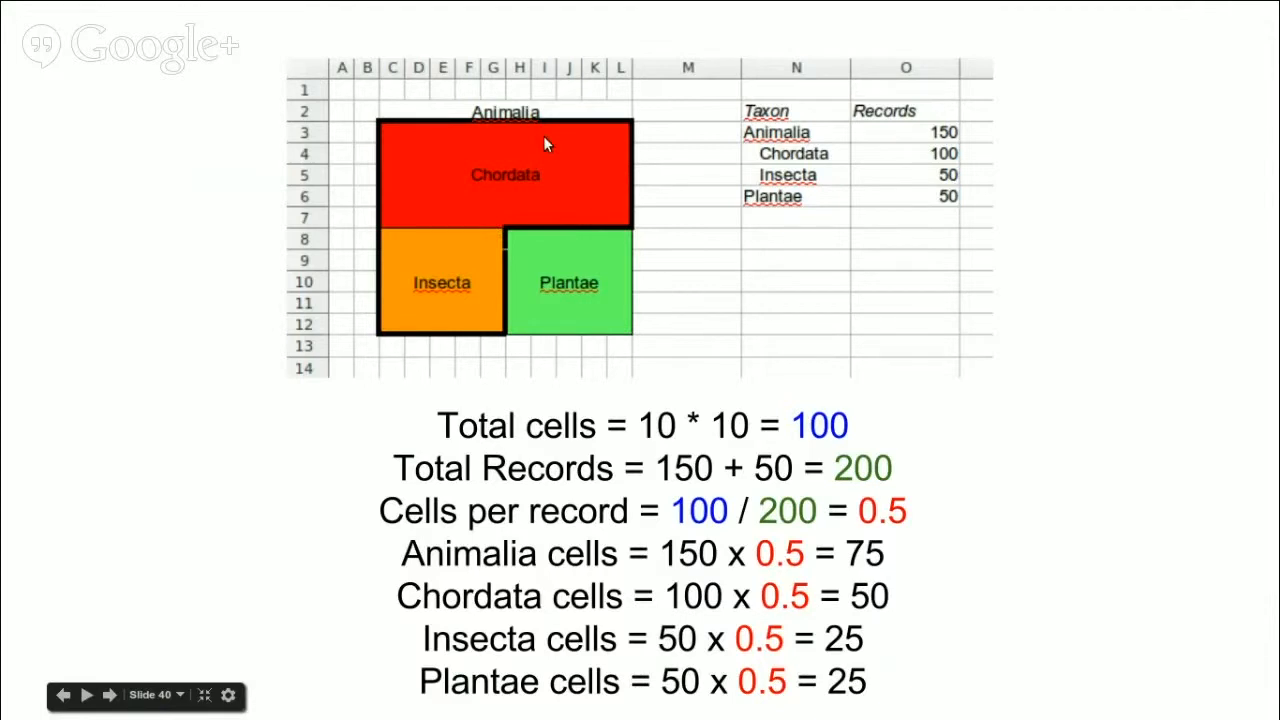
{"action": "mouse_move", "coordinate": [424, 304]}
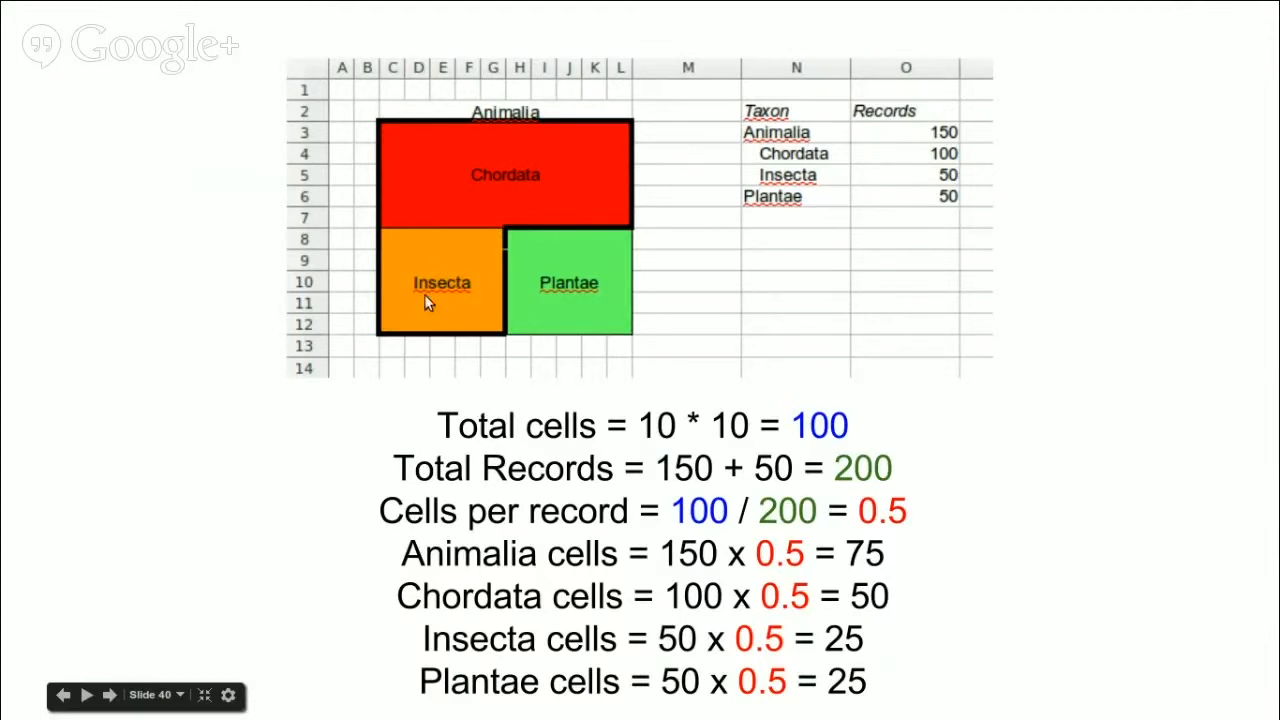
{"action": "mouse_move", "coordinate": [436, 308]}
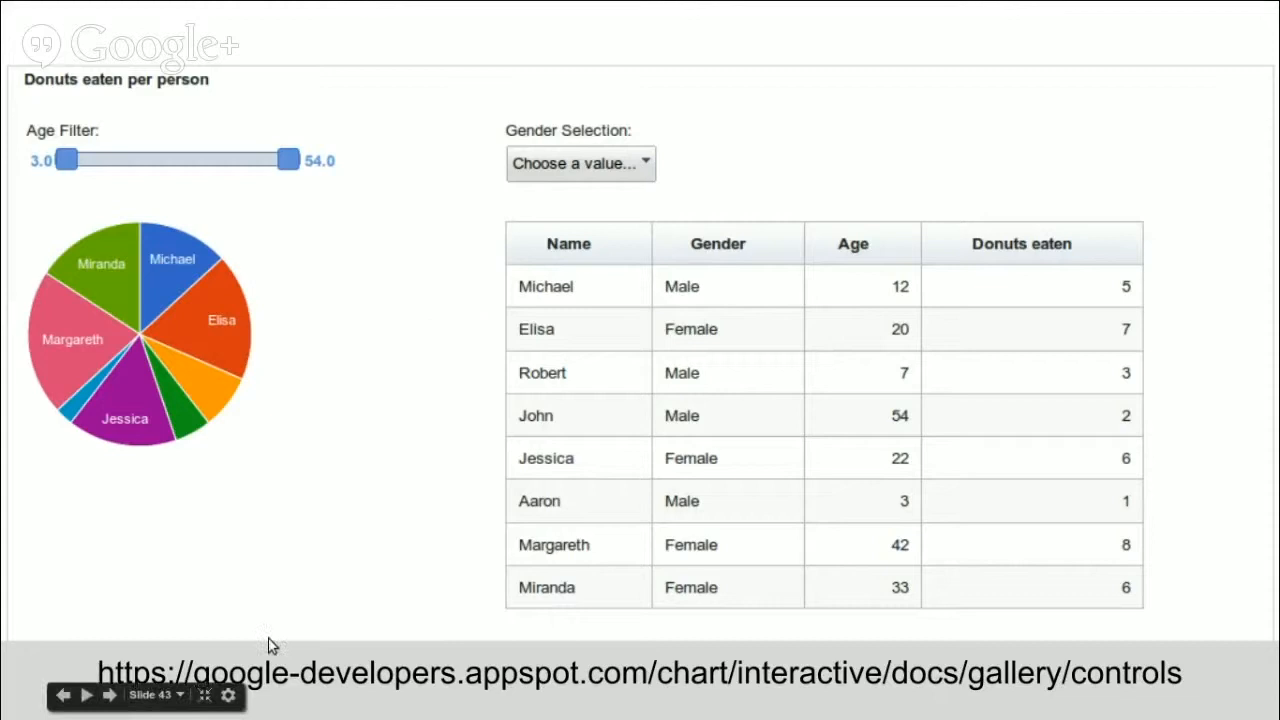
{"action": "mouse_move", "coordinate": [376, 500]}
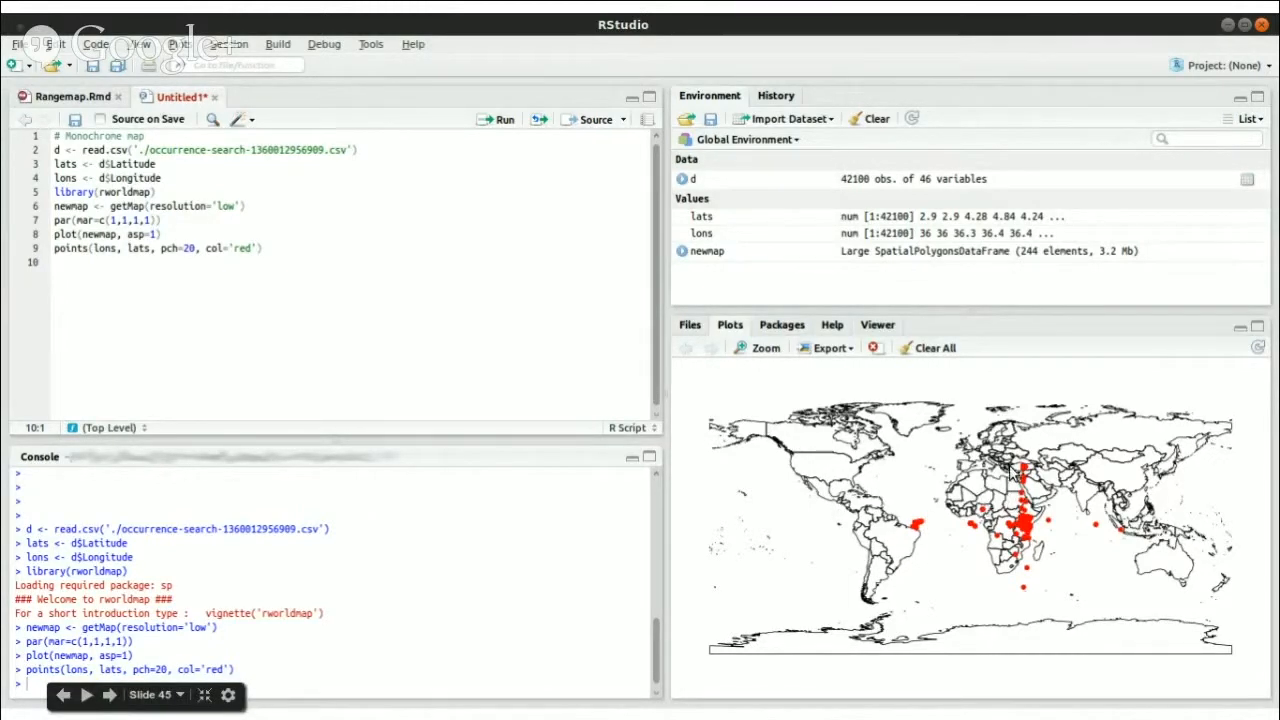
{"action": "mouse_move", "coordinate": [984, 480]}
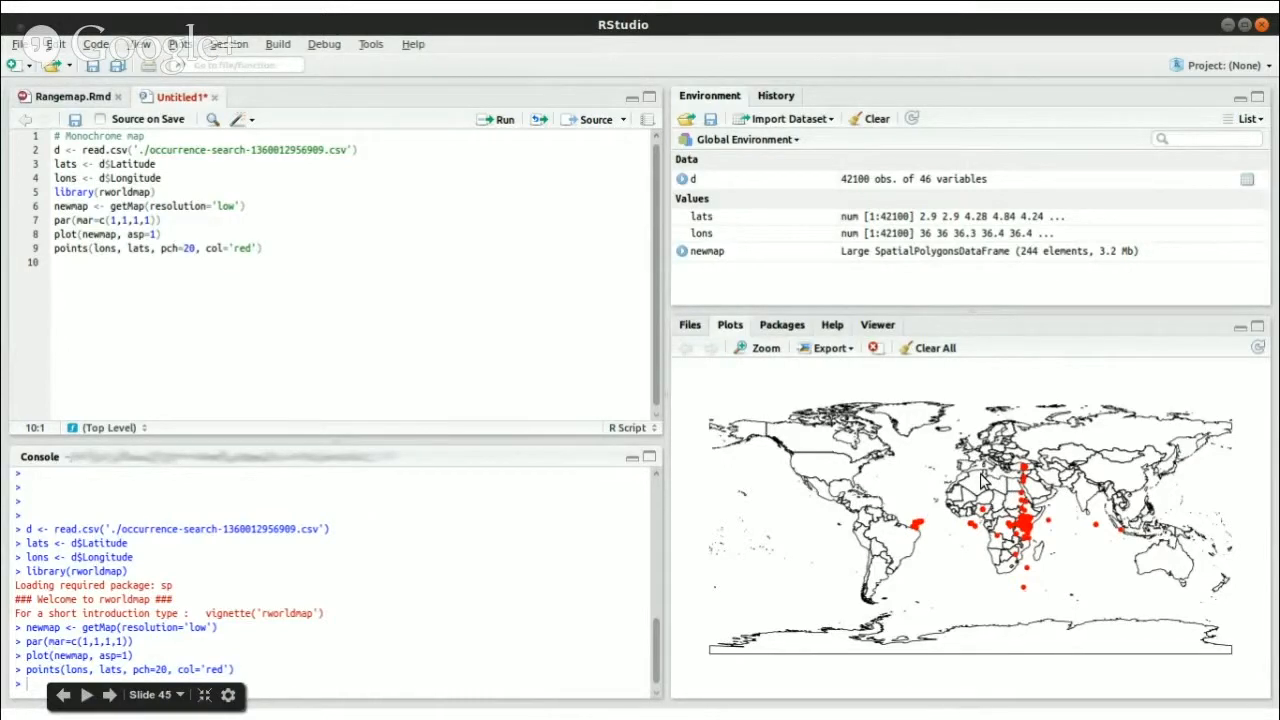
{"action": "mouse_move", "coordinate": [900, 412]}
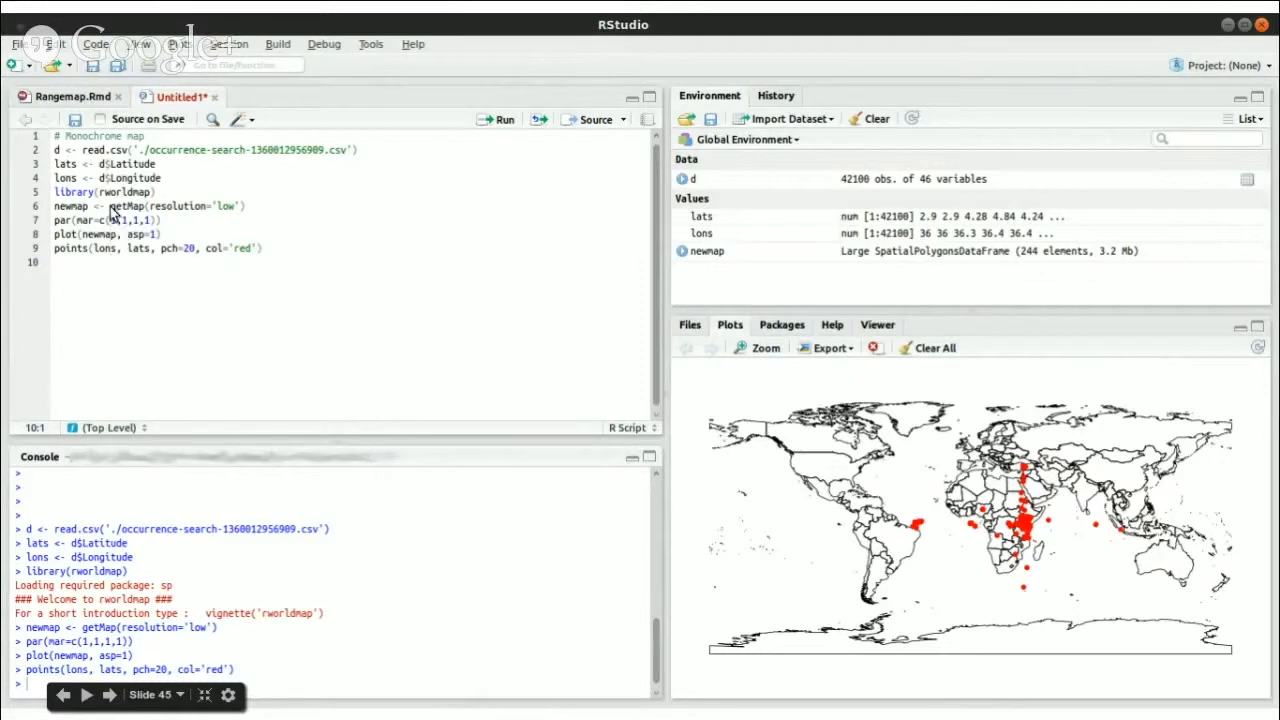
{"action": "mouse_move", "coordinate": [922, 452]}
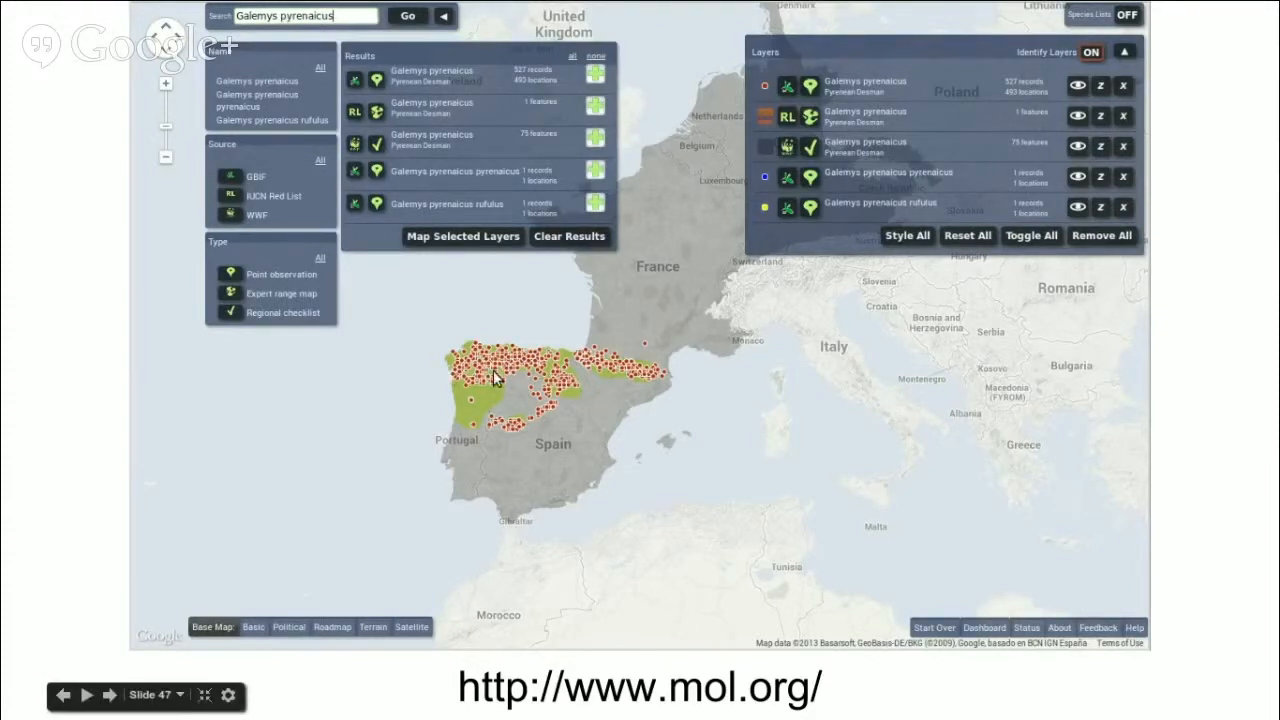
{"action": "mouse_move", "coordinate": [476, 360]}
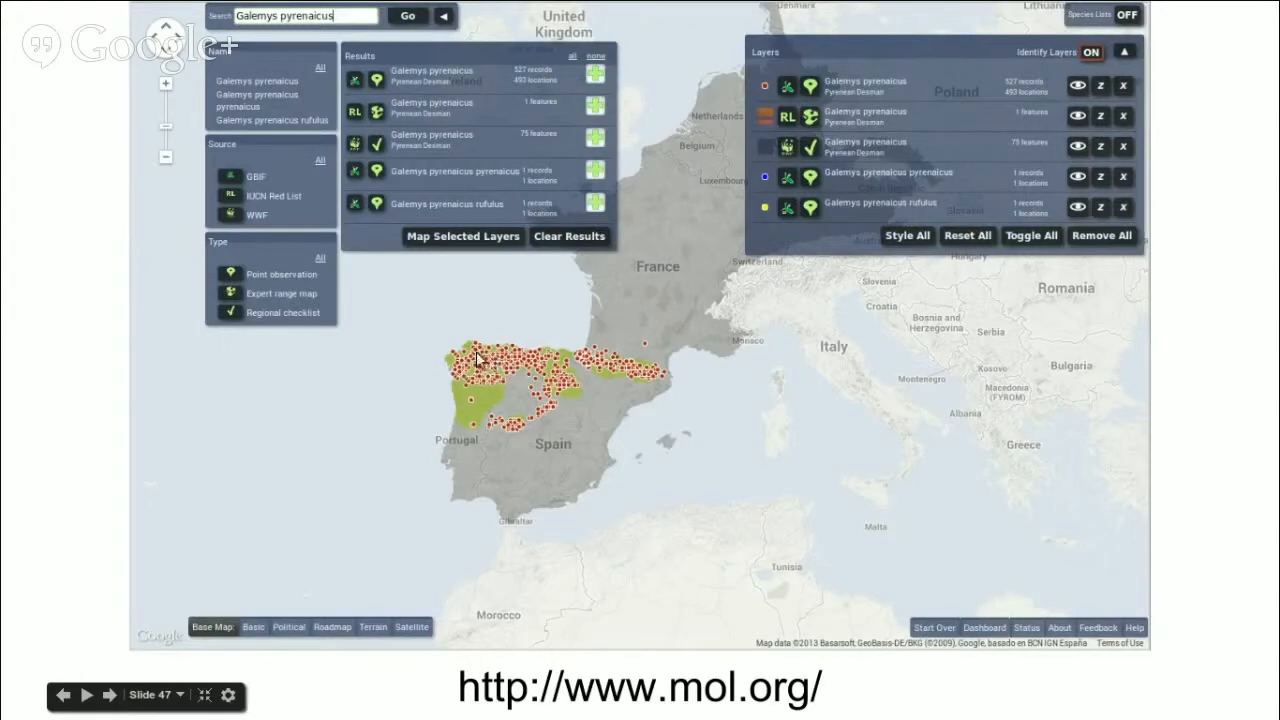
{"action": "mouse_move", "coordinate": [596, 356]}
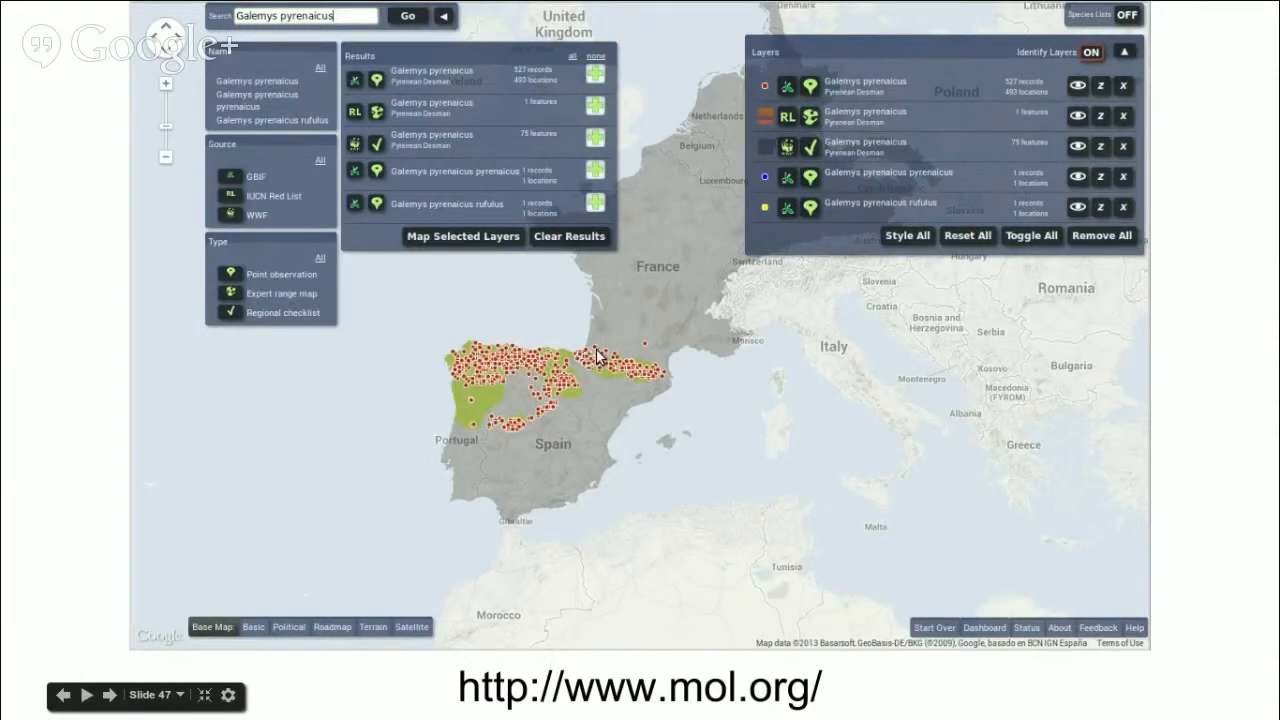
{"action": "mouse_move", "coordinate": [648, 356]}
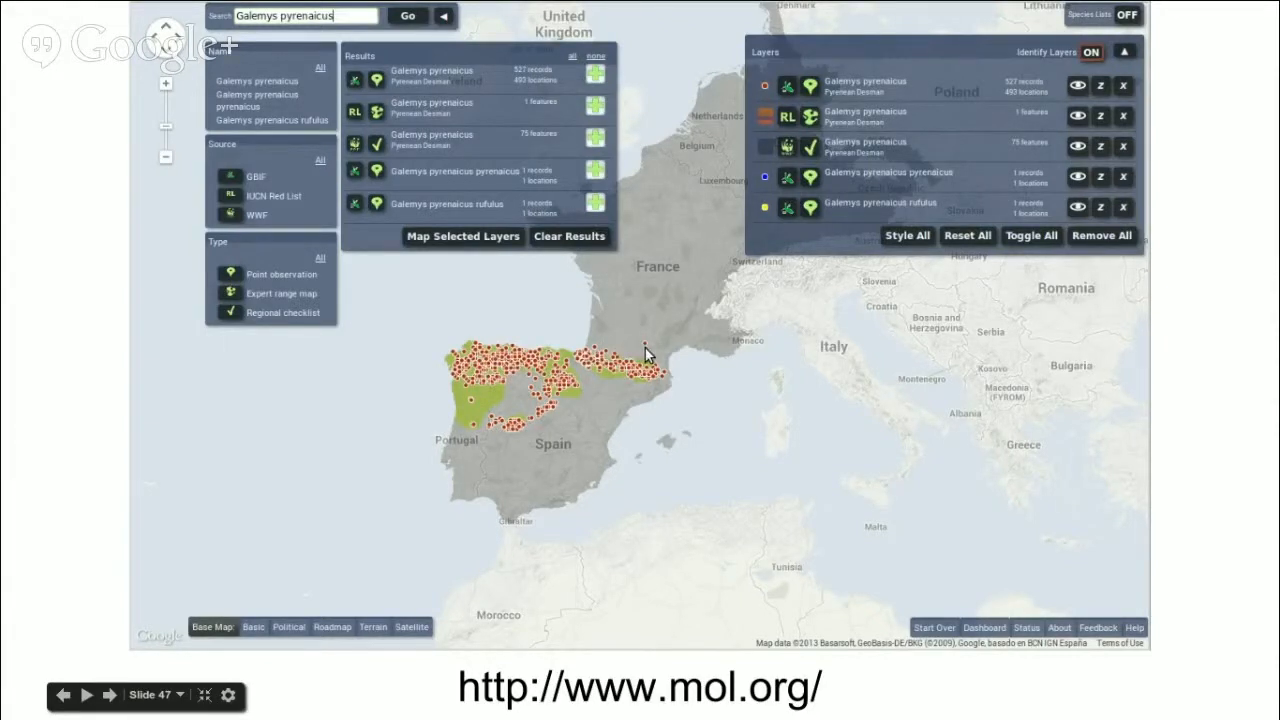